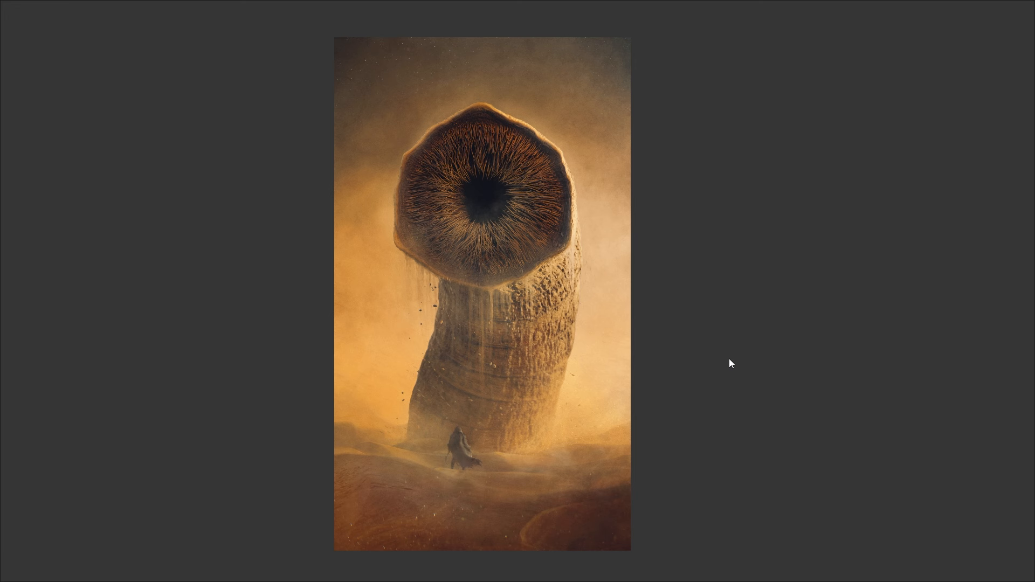
pyautogui.moveTo(737, 363)
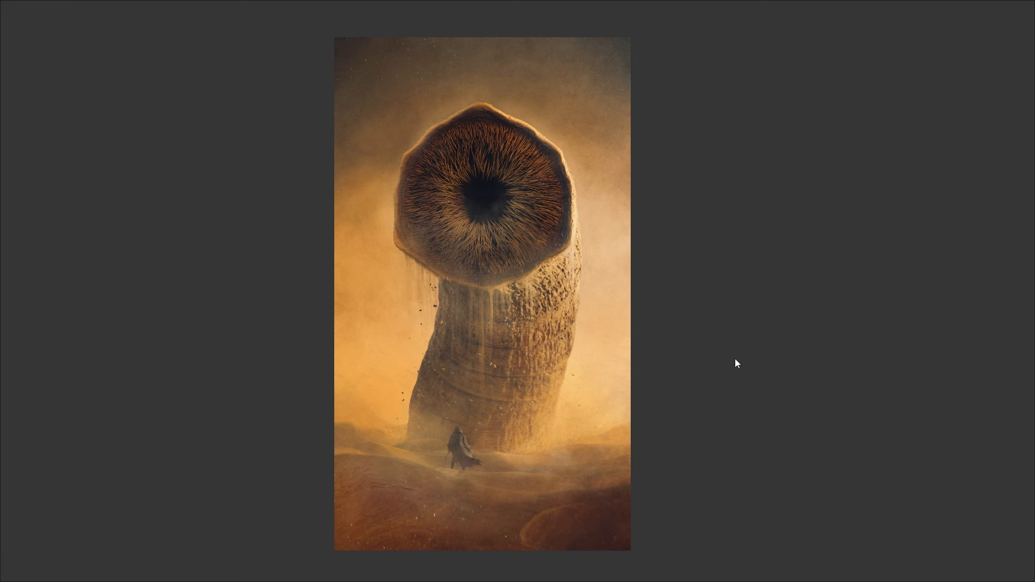
pyautogui.moveTo(744, 238)
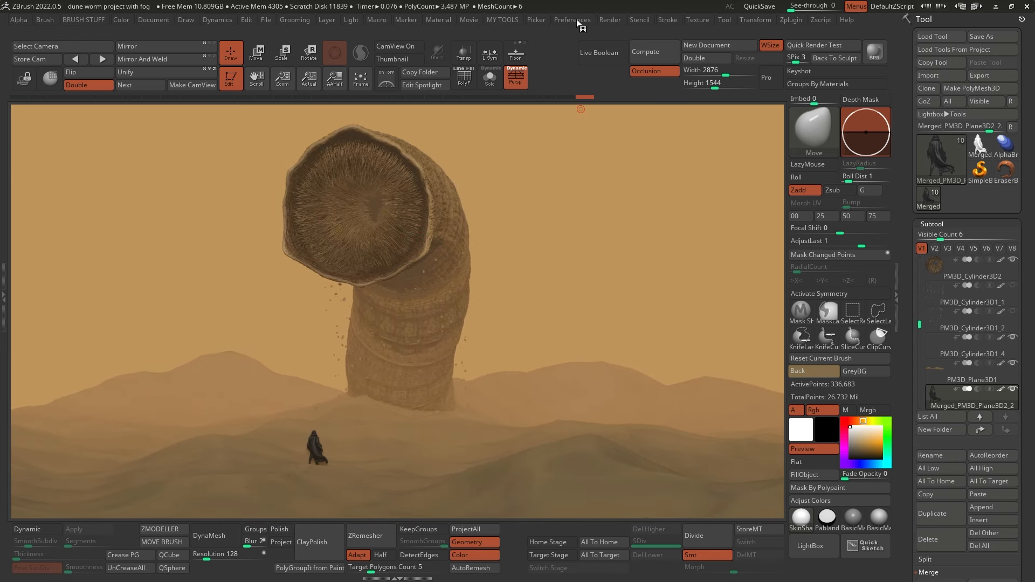
# Reinitialize ZBrush to a blank scene and restore the standard UI layout.
pyautogui.click(573, 19)
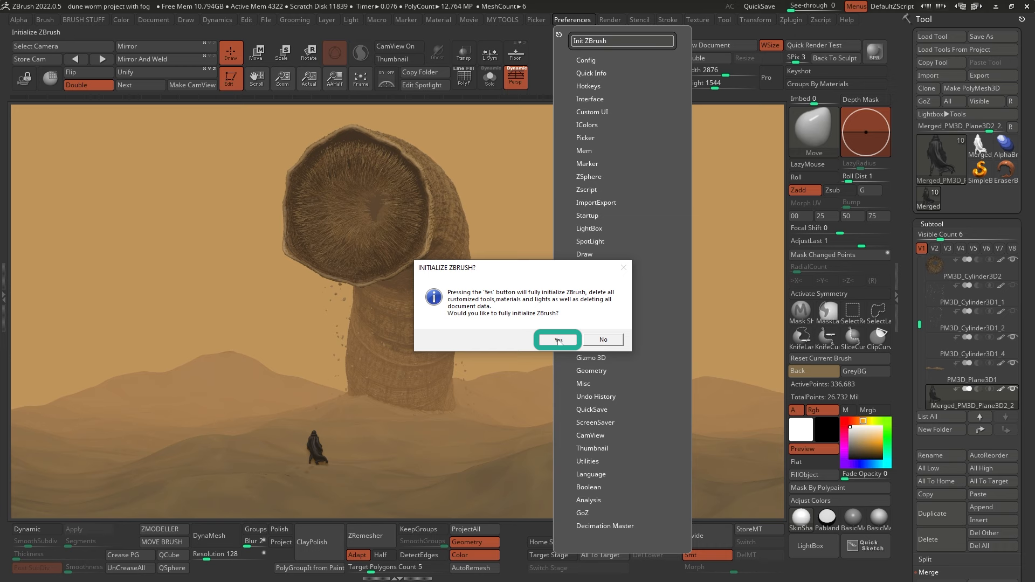
pyautogui.click(601, 340)
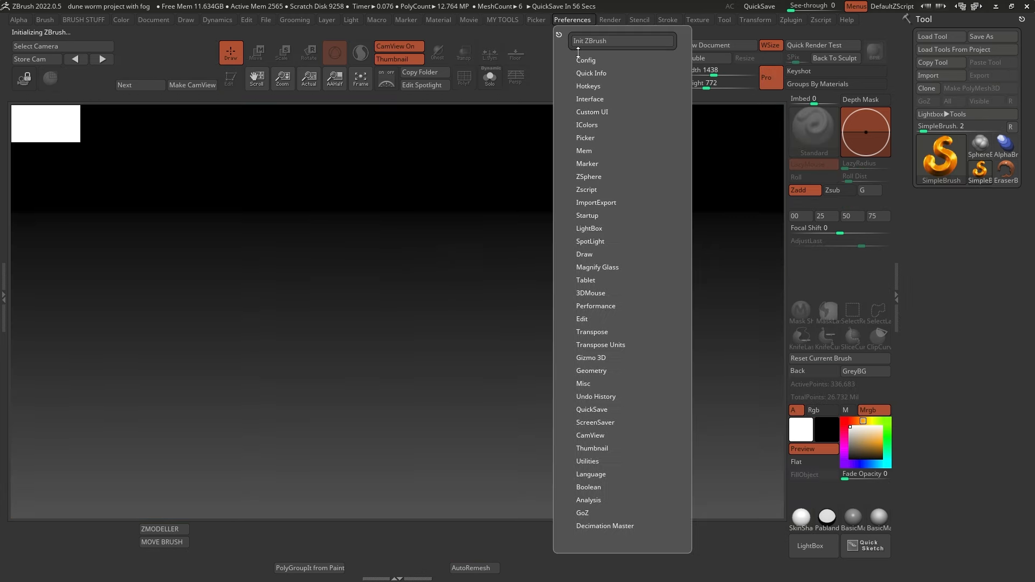
pyautogui.click(585, 60)
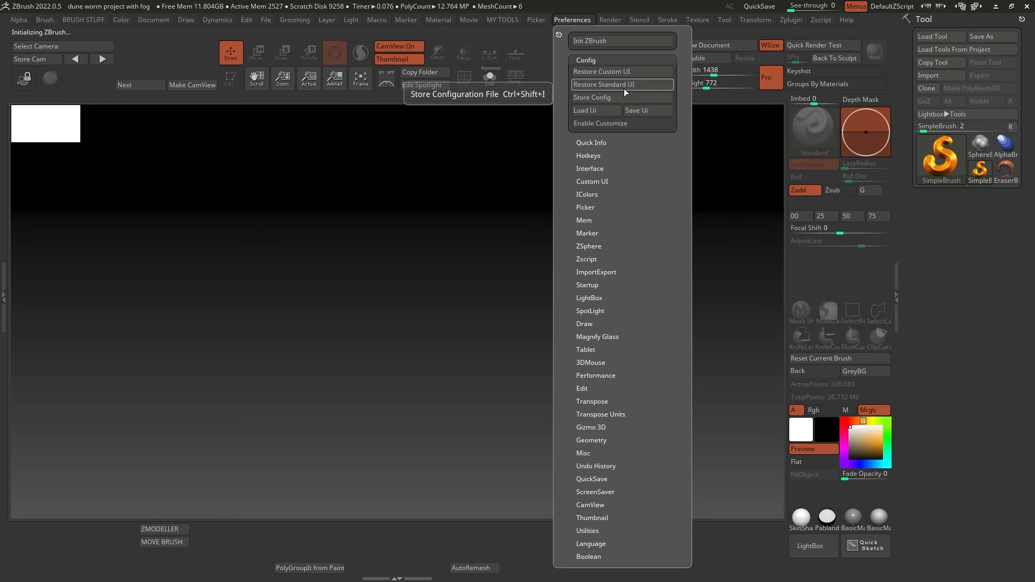
pyautogui.click(602, 85)
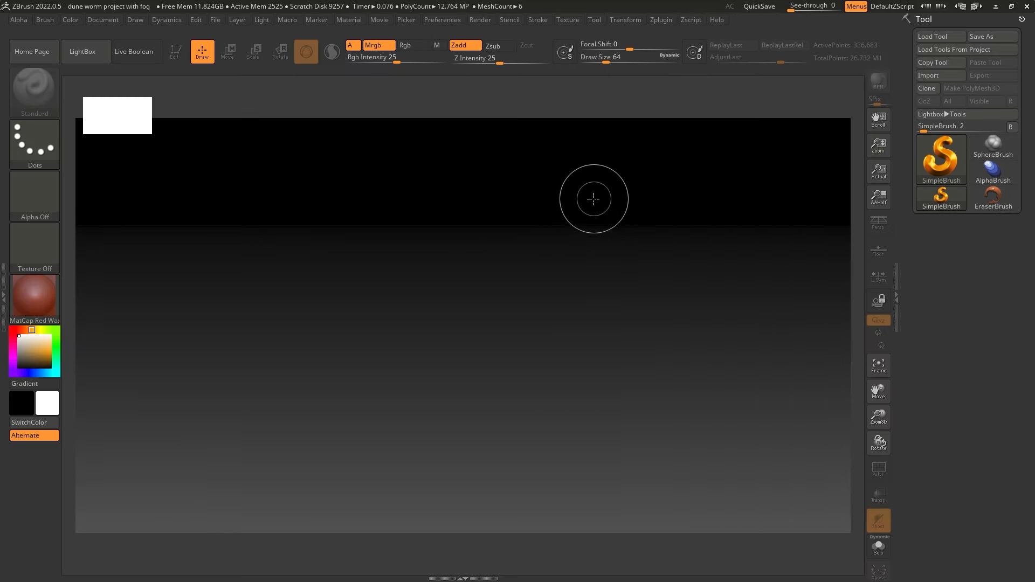
# Turn CamView off in Preferences.
pyautogui.click(441, 20)
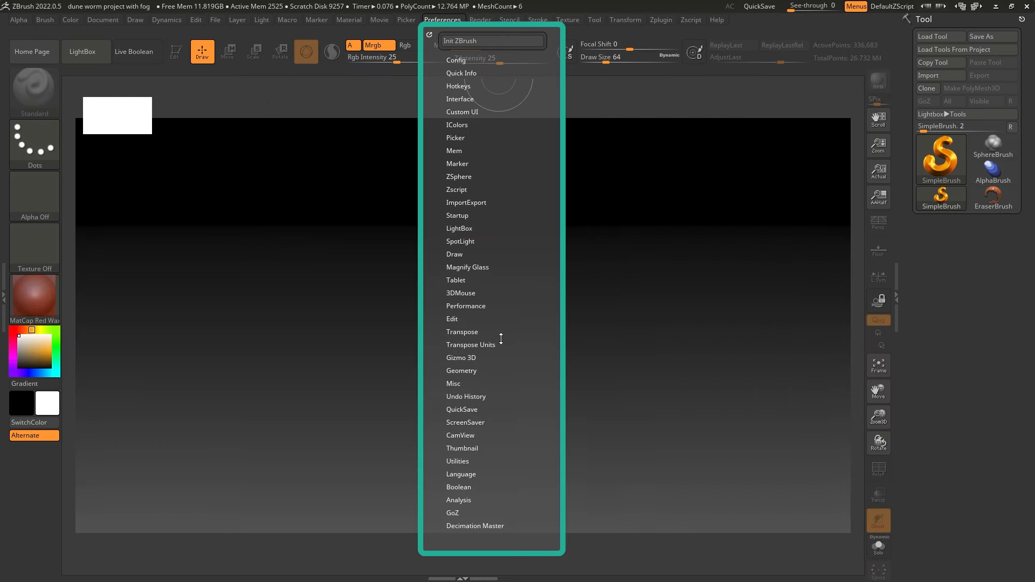
pyautogui.click(462, 447)
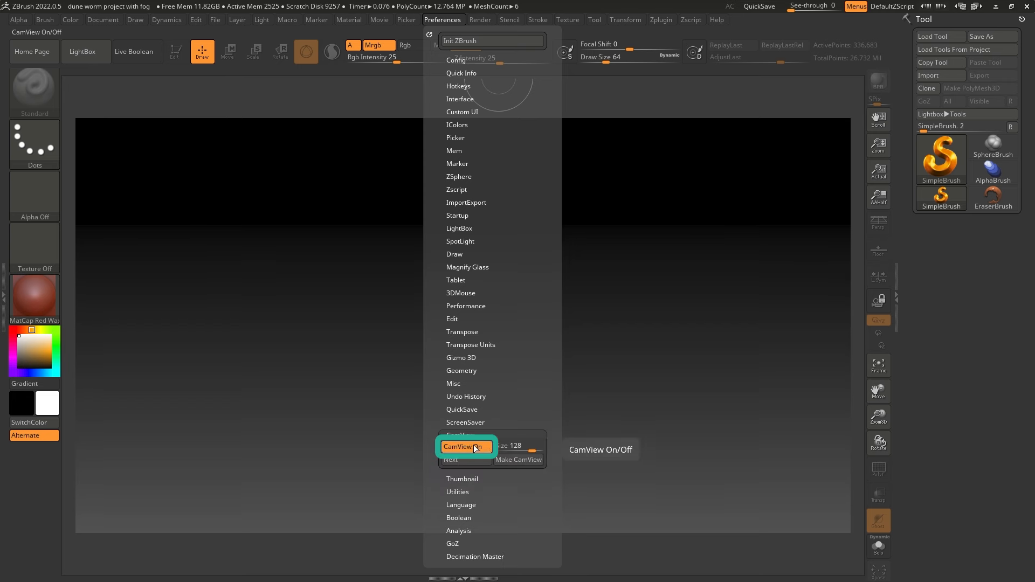
pyautogui.click(465, 447)
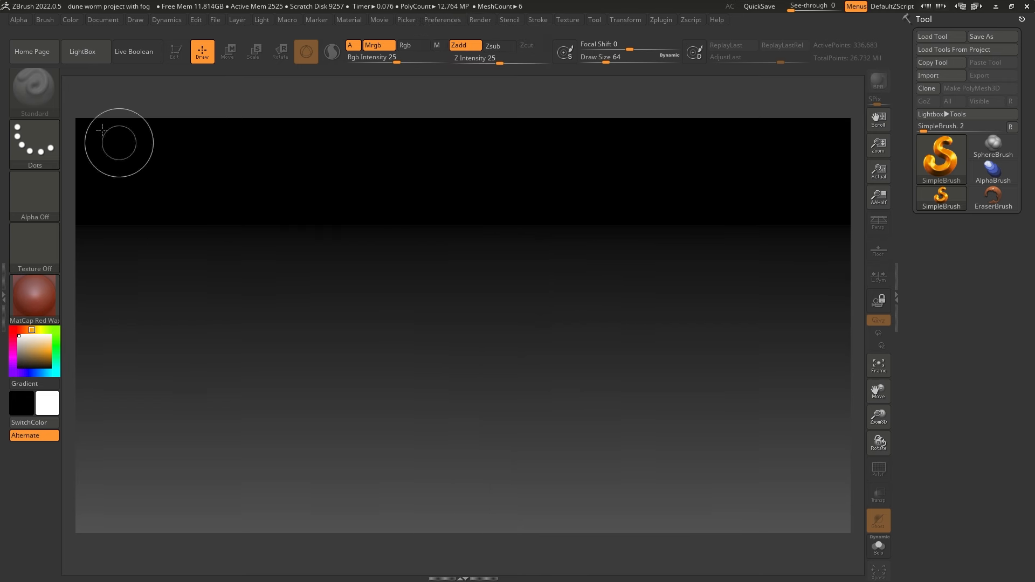
pyautogui.click(102, 20)
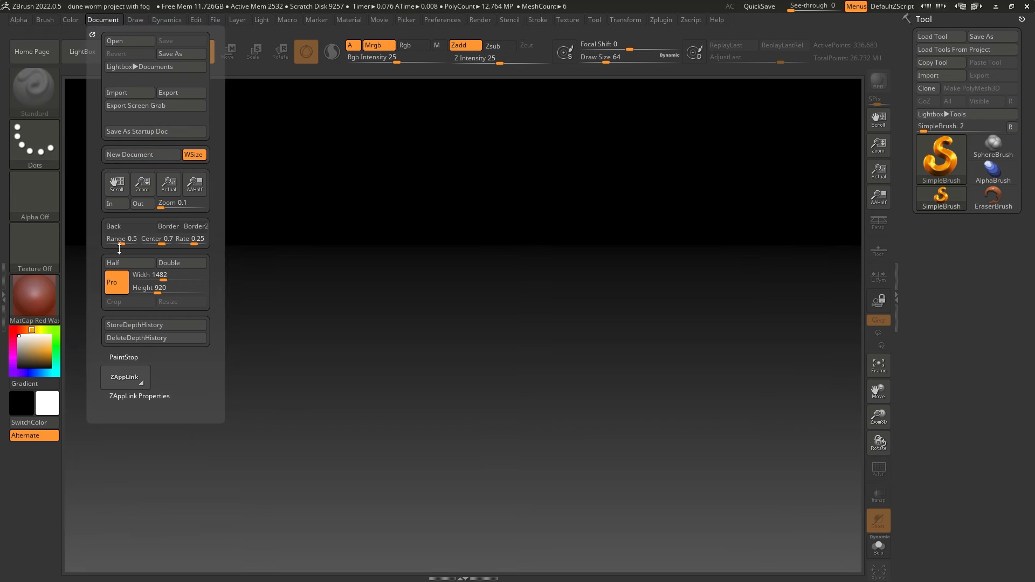
# Set background Range to 0 for flat grey and Double the document size.
pyautogui.click(120, 239)
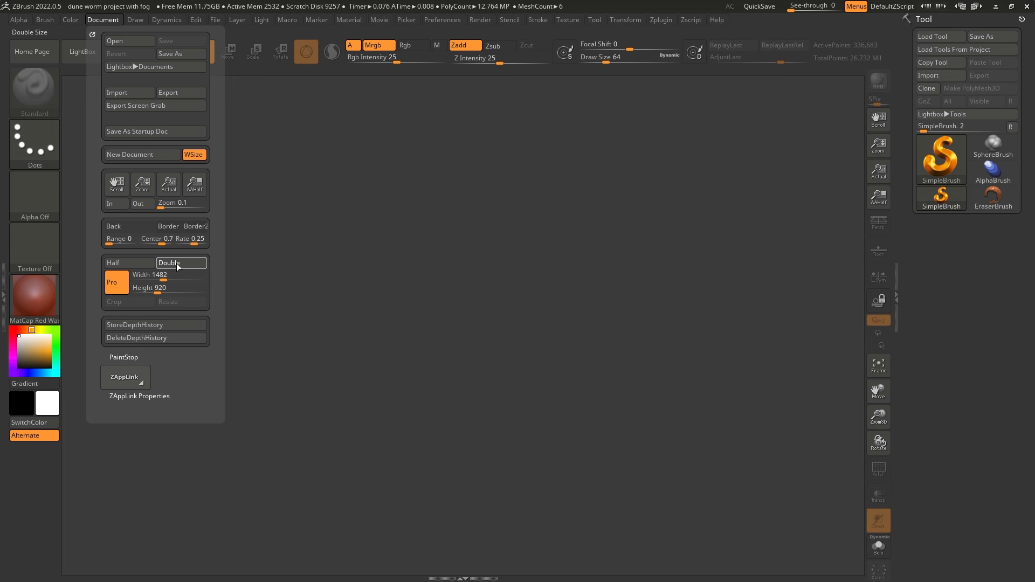
pyautogui.click(602, 321)
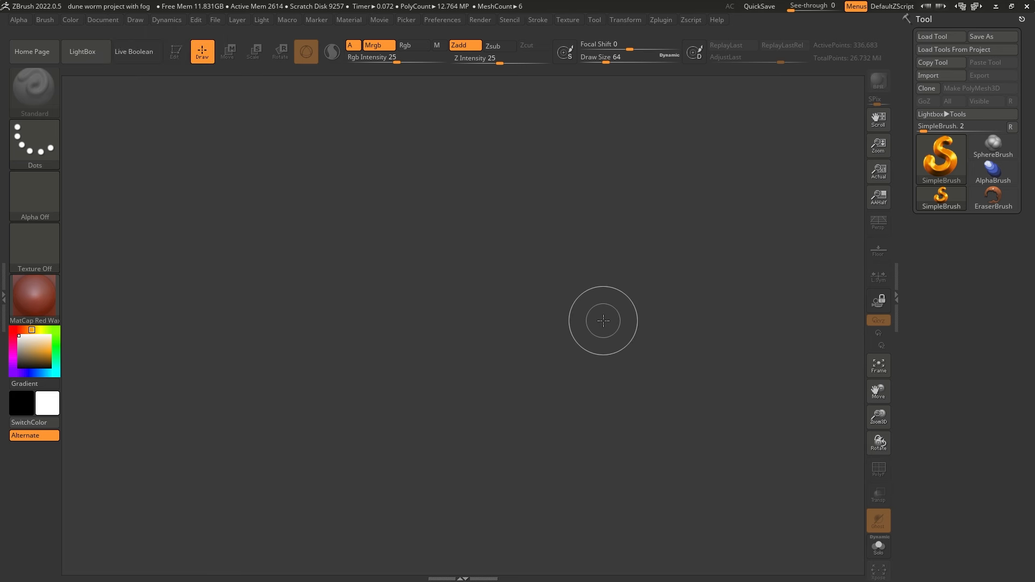
# Place a Cylinder3D in Edit mode and give it BasicMaterial.
pyautogui.click(940, 153)
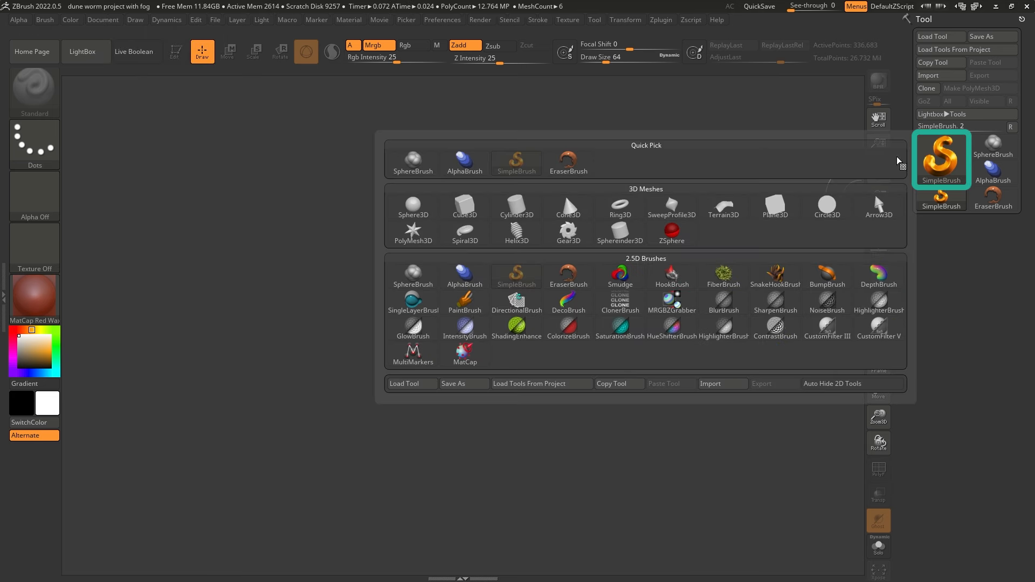
pyautogui.moveTo(517, 206)
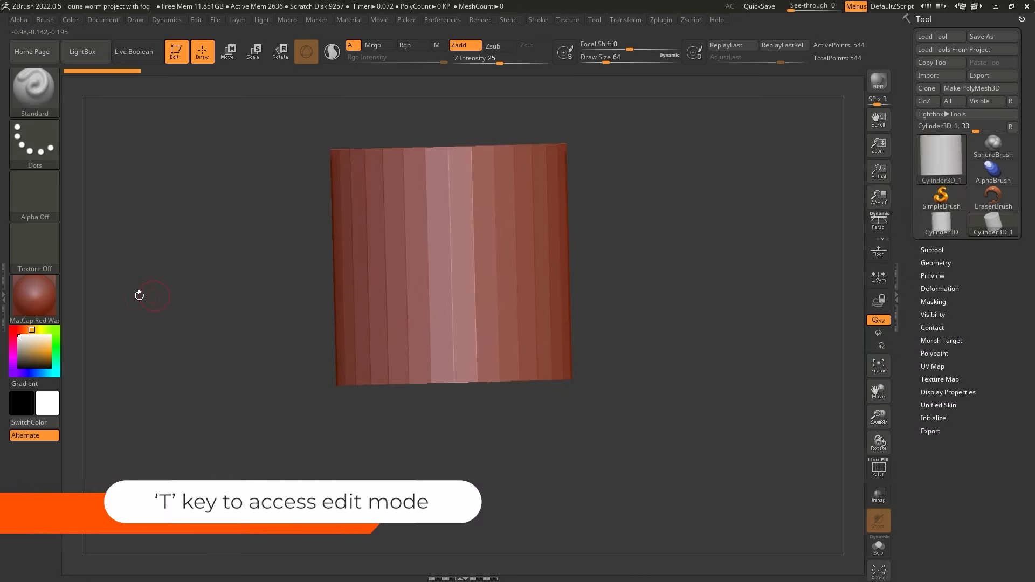
pyautogui.click(34, 297)
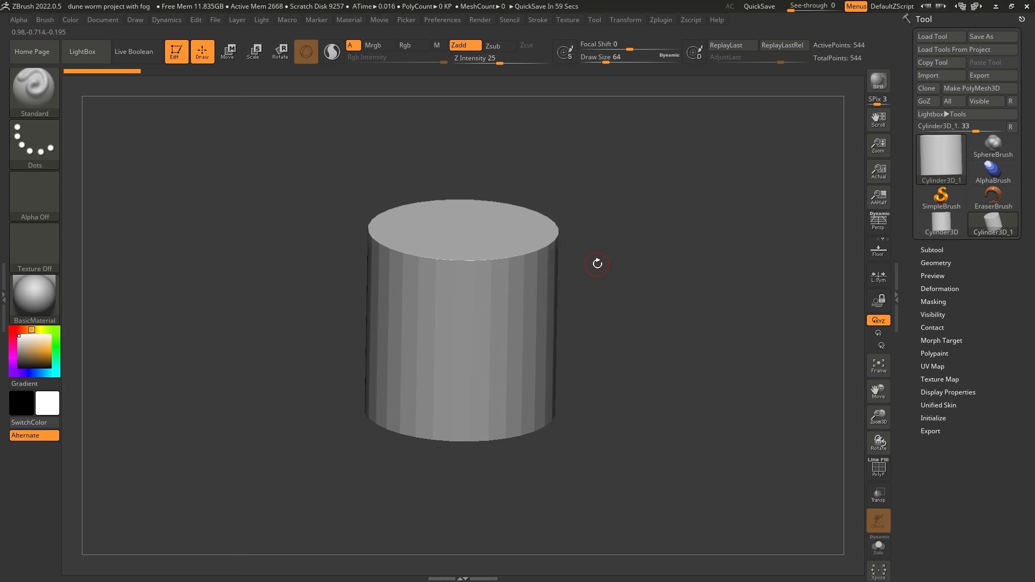
# Scale the cylinder vertically with the Move gizmo, then return to Draw mode.
pyautogui.click(228, 51)
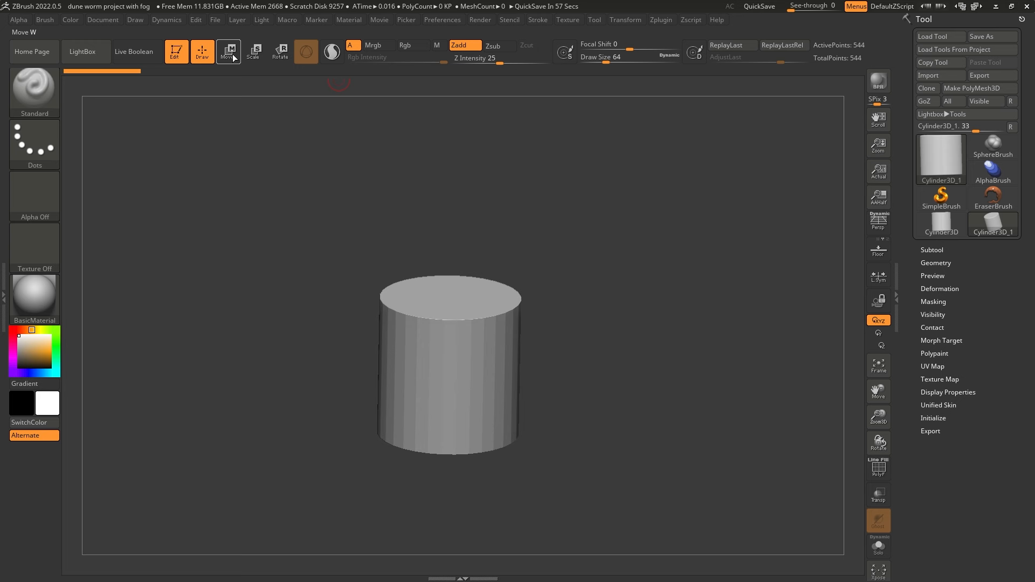
pyautogui.click(228, 52)
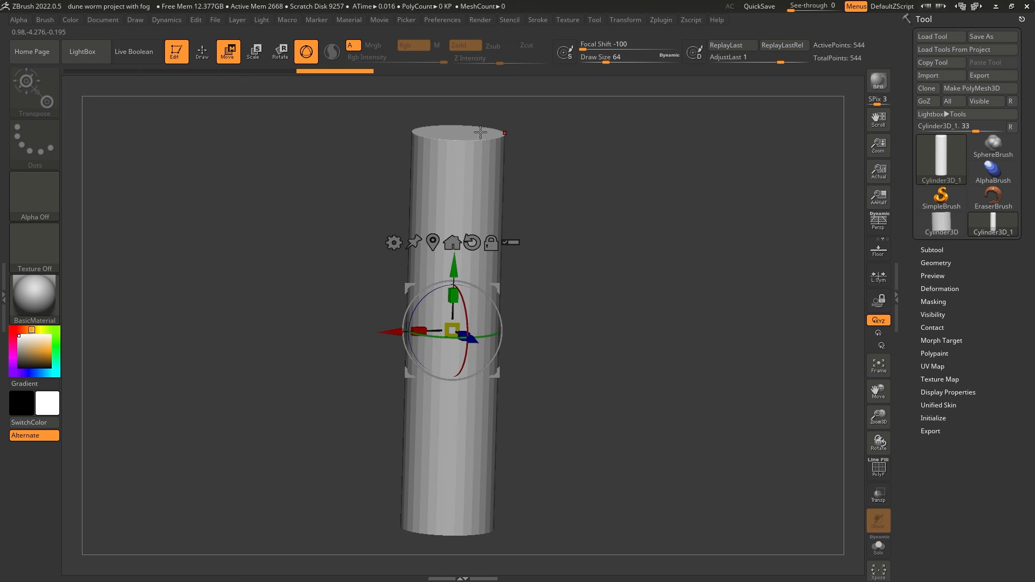
pyautogui.click(202, 51)
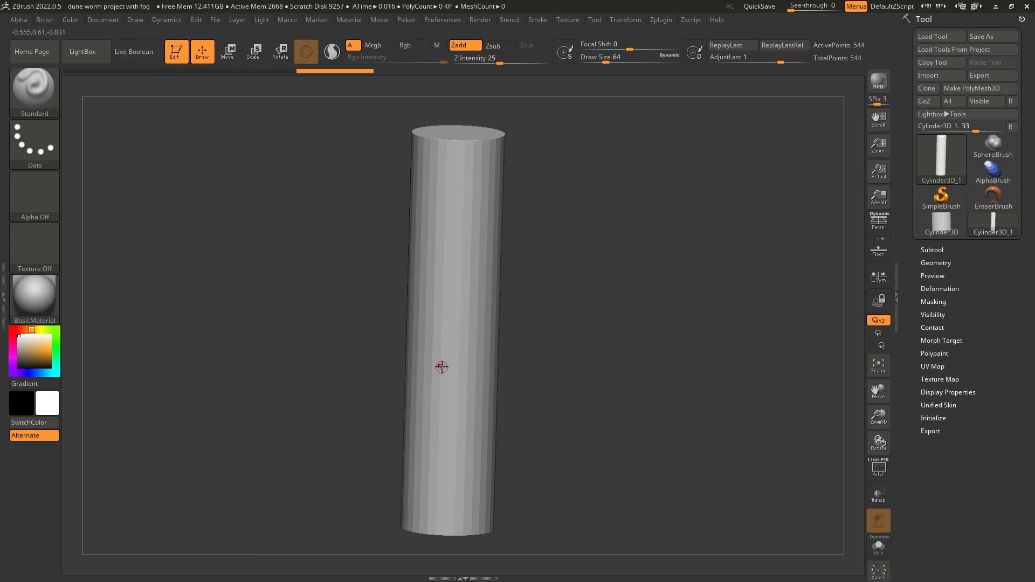
# Scale the cylinder down using the Deformation Size slider.
pyautogui.click(940, 288)
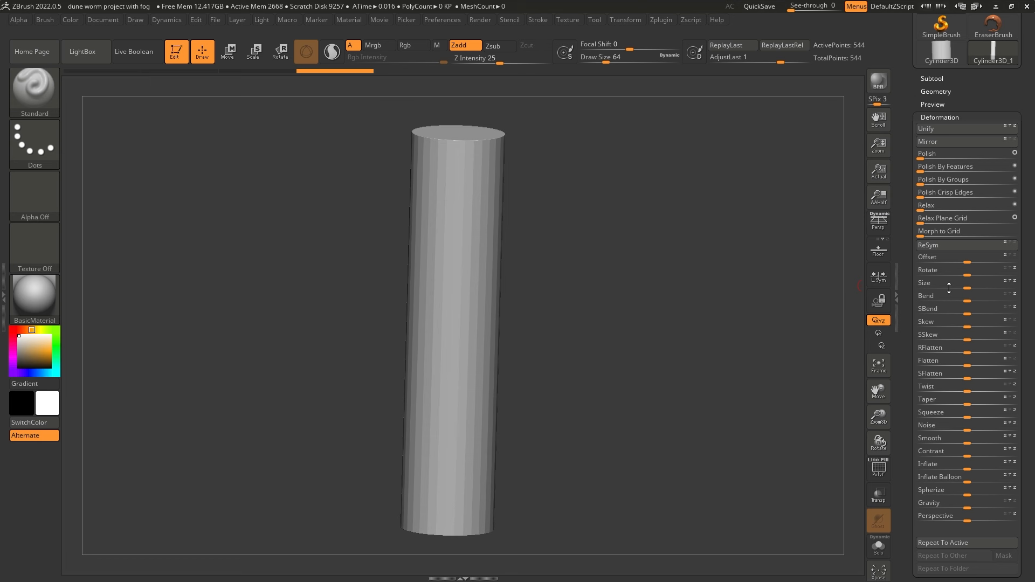
pyautogui.click(946, 129)
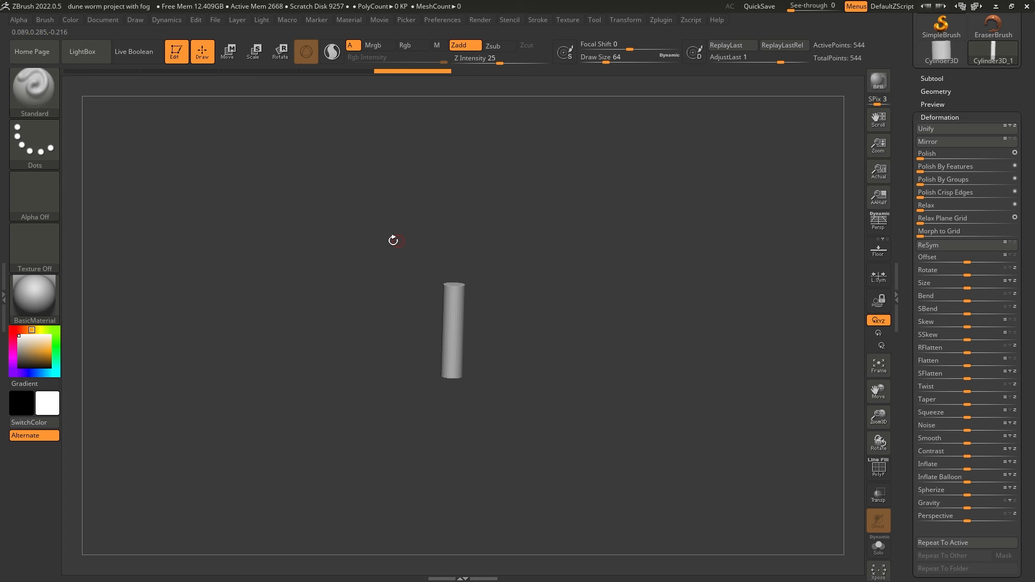
pyautogui.moveTo(619, 345)
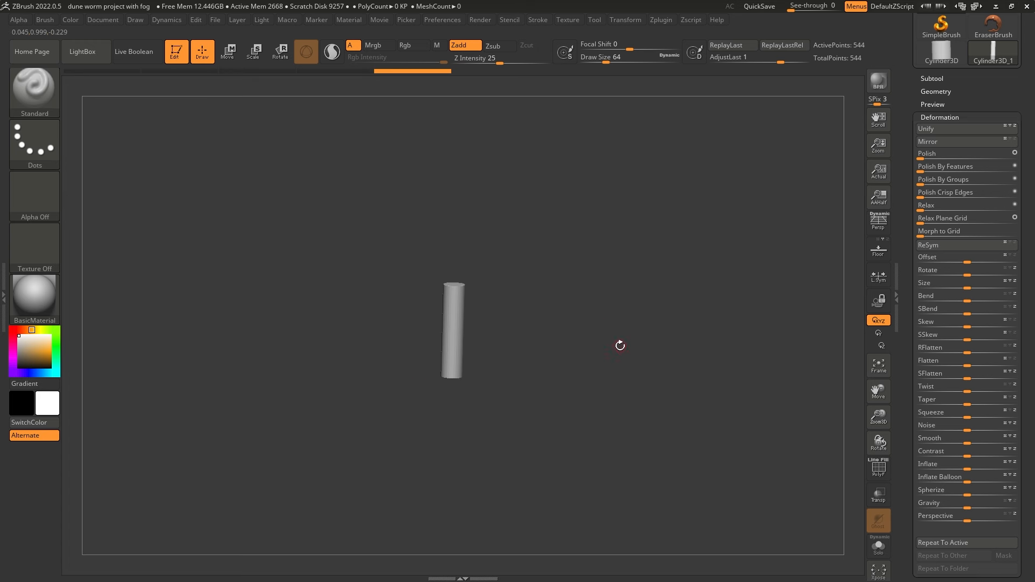
pyautogui.moveTo(504, 295)
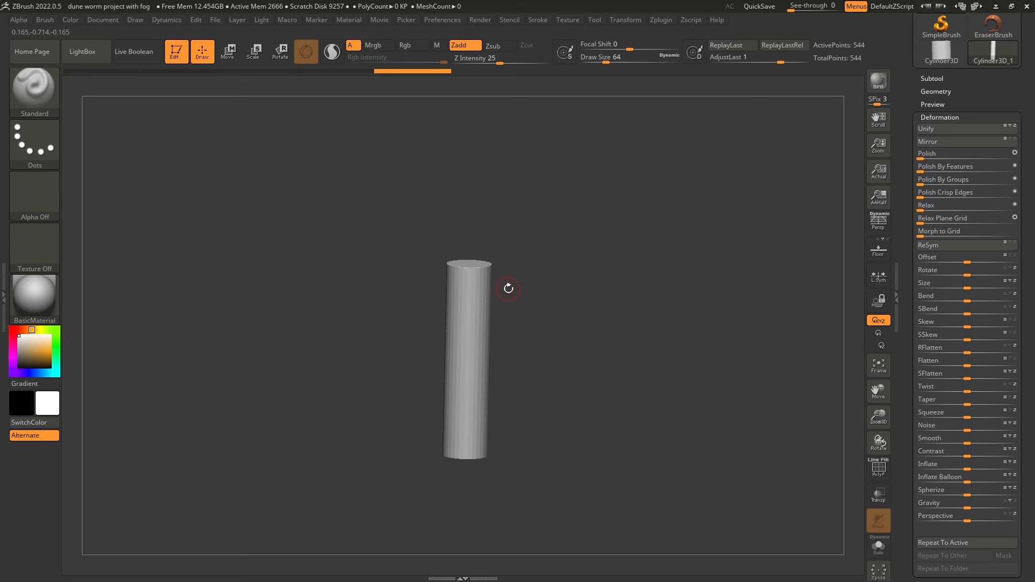
# Convert the cylinder with Make PolyMesh3D and rotate it upright.
pyautogui.click(935, 91)
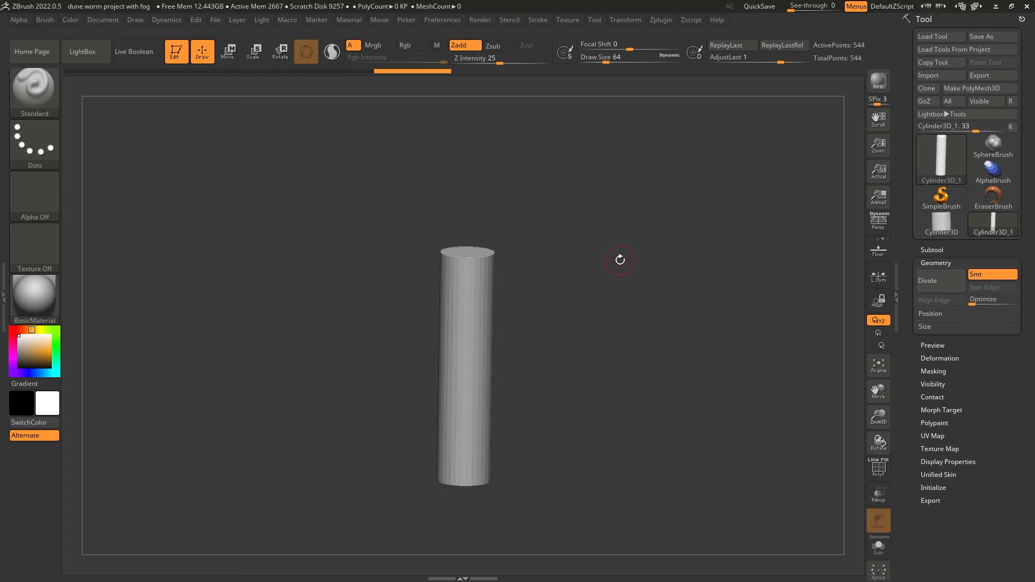
pyautogui.moveTo(492, 289)
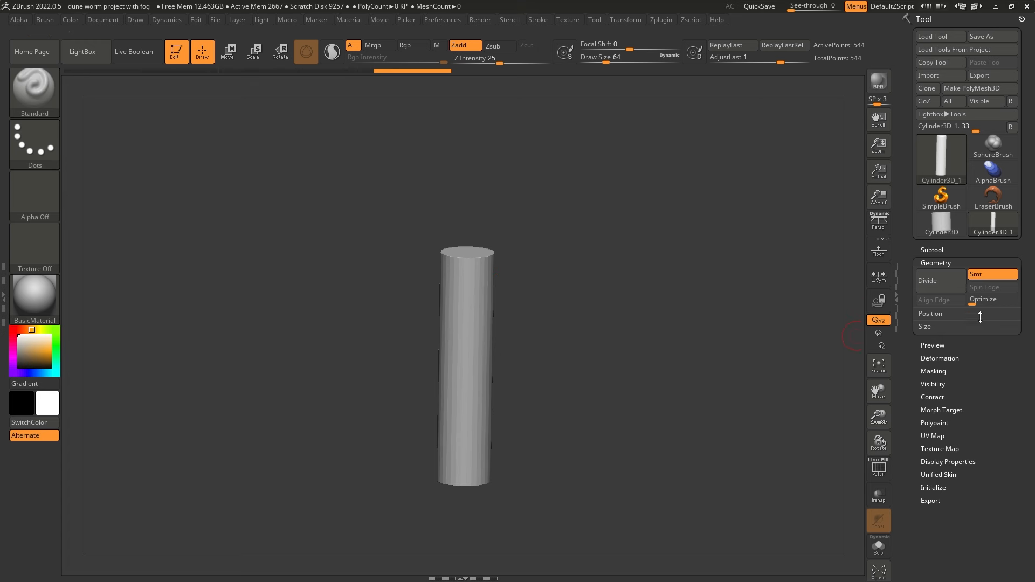
pyautogui.moveTo(983, 287)
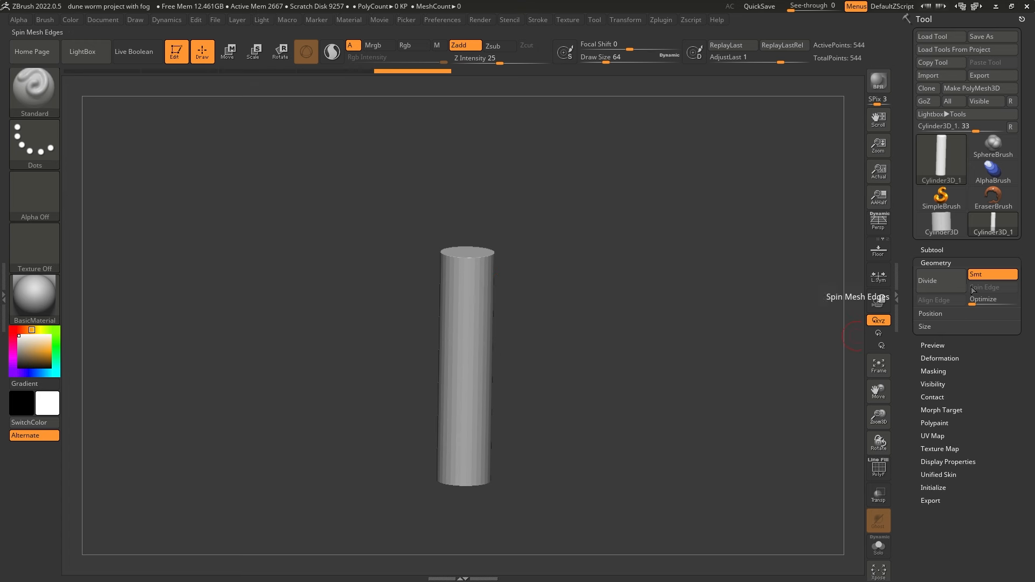
pyautogui.moveTo(979, 88)
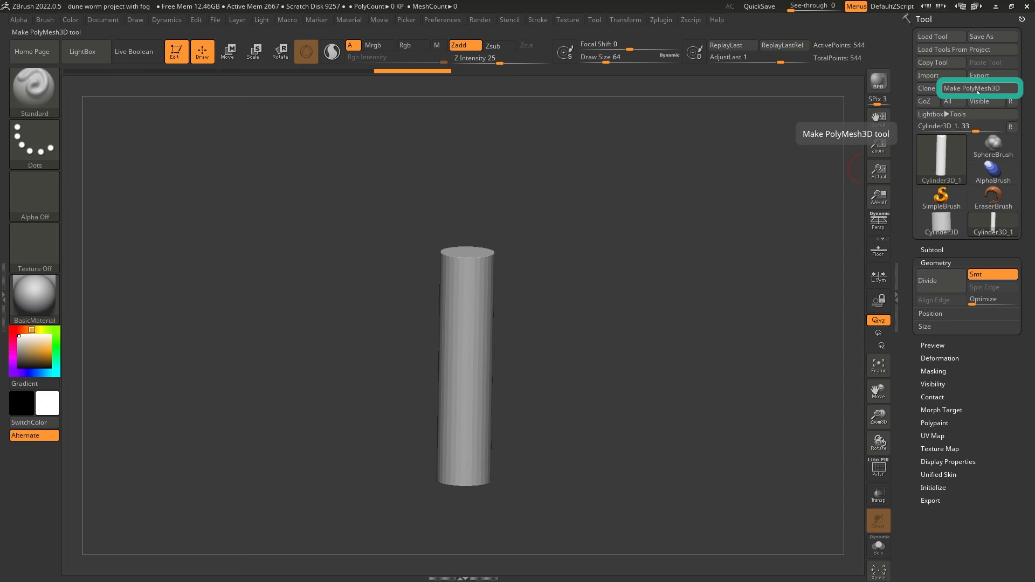
pyautogui.click(977, 88)
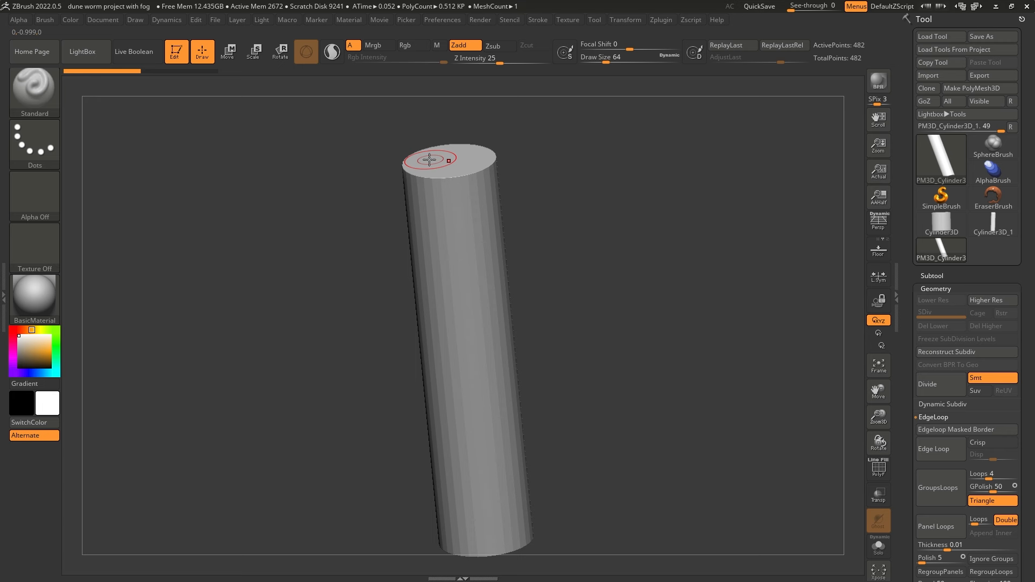
pyautogui.moveTo(508, 303)
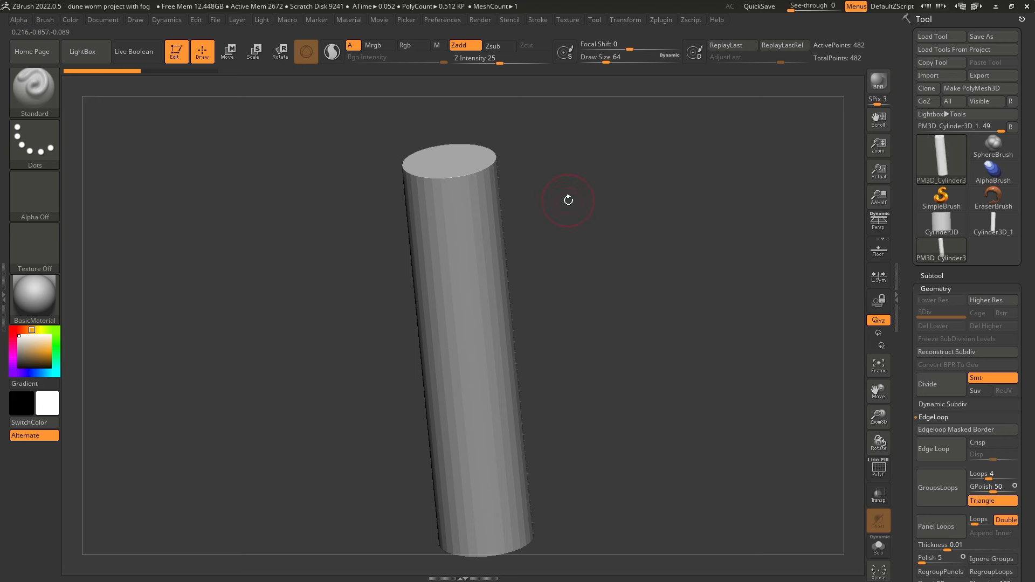
pyautogui.moveTo(856, 205)
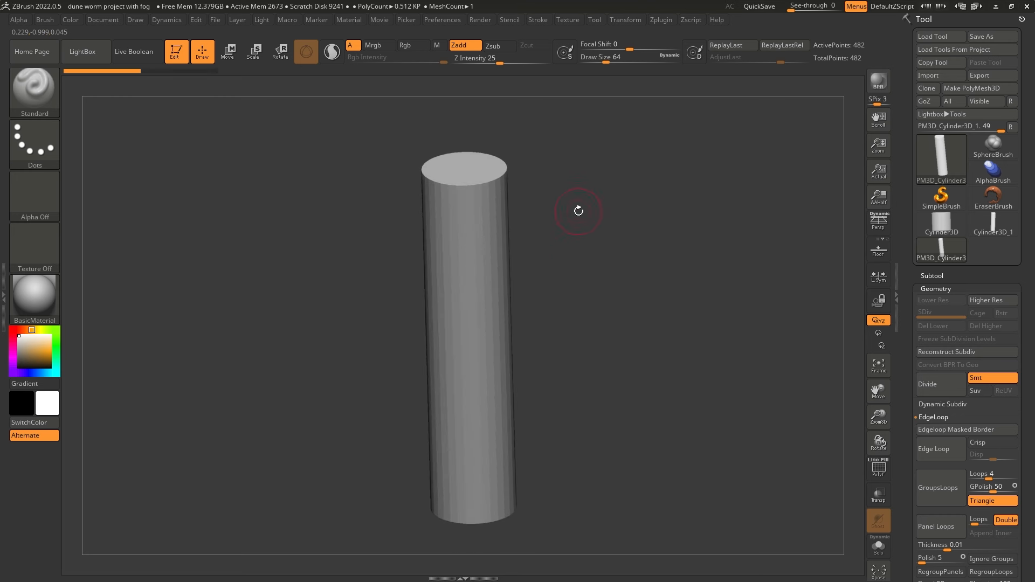
pyautogui.moveTo(549, 191)
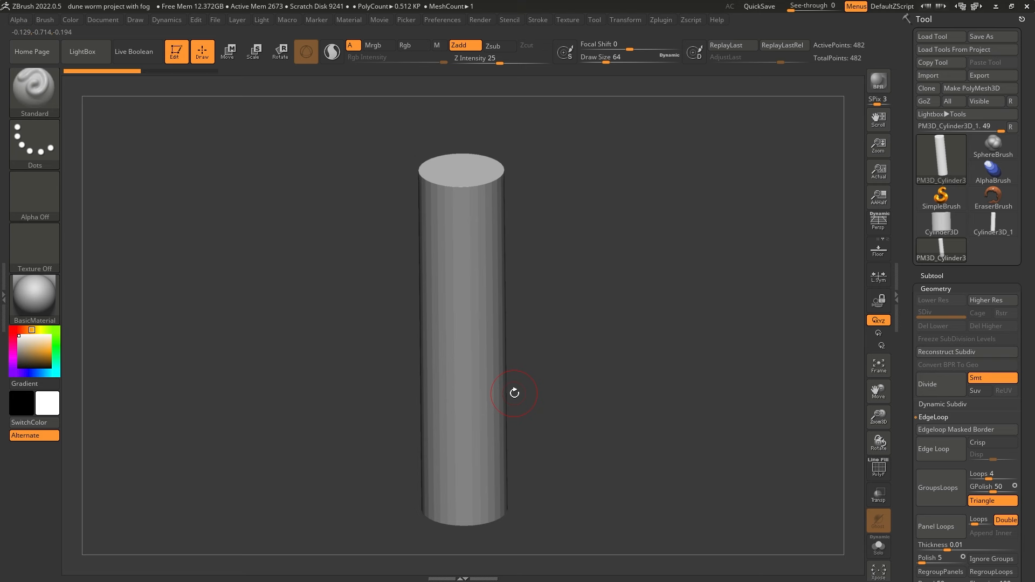
pyautogui.moveTo(632, 280)
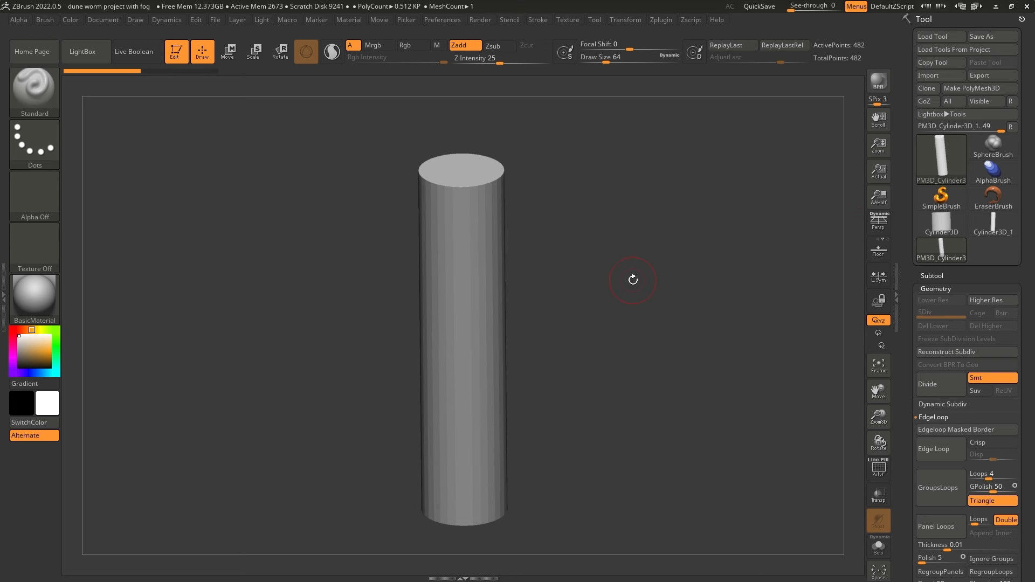
# DynaMesh the cylinder for even topology and enable the PolyF wireframe.
pyautogui.scroll(-3)
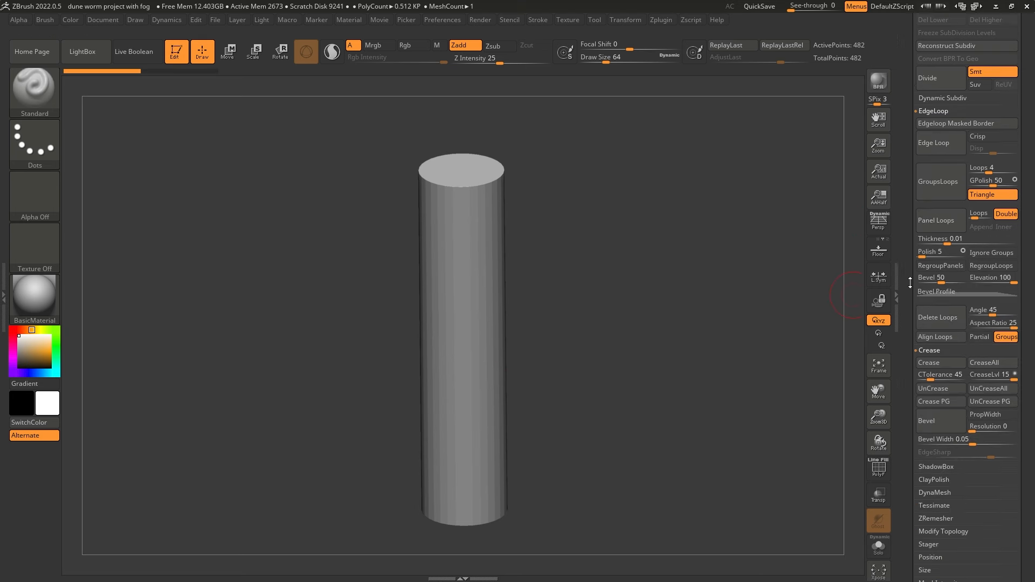
pyautogui.scroll(-3)
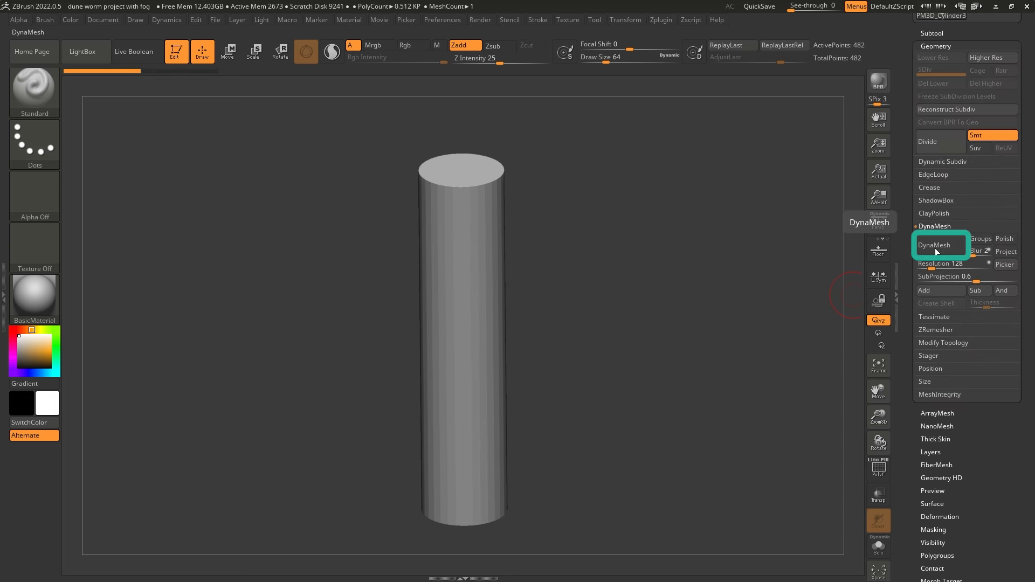
pyautogui.click(935, 245)
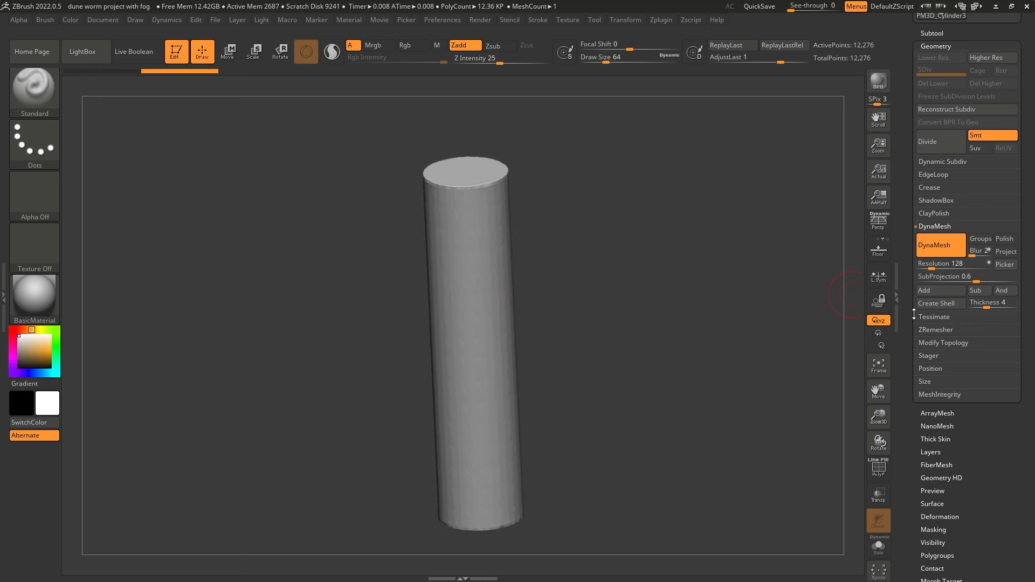
pyautogui.click(878, 469)
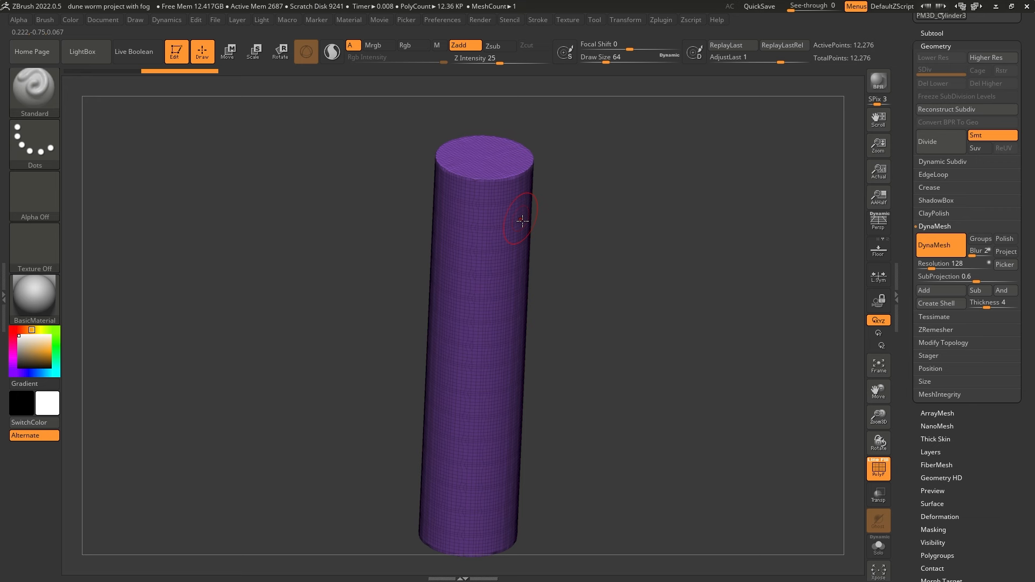
pyautogui.moveTo(502, 265)
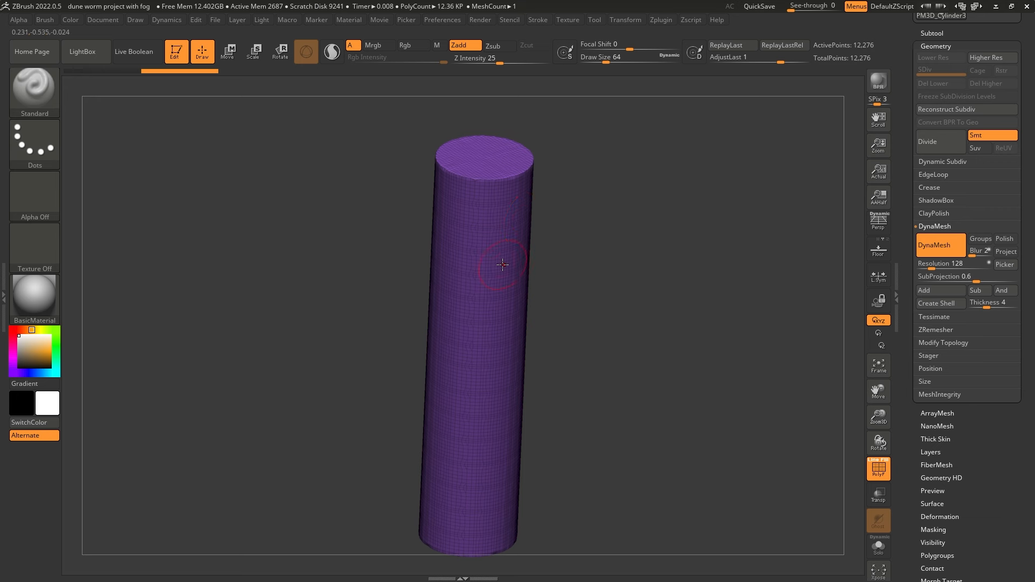
pyautogui.moveTo(492, 246)
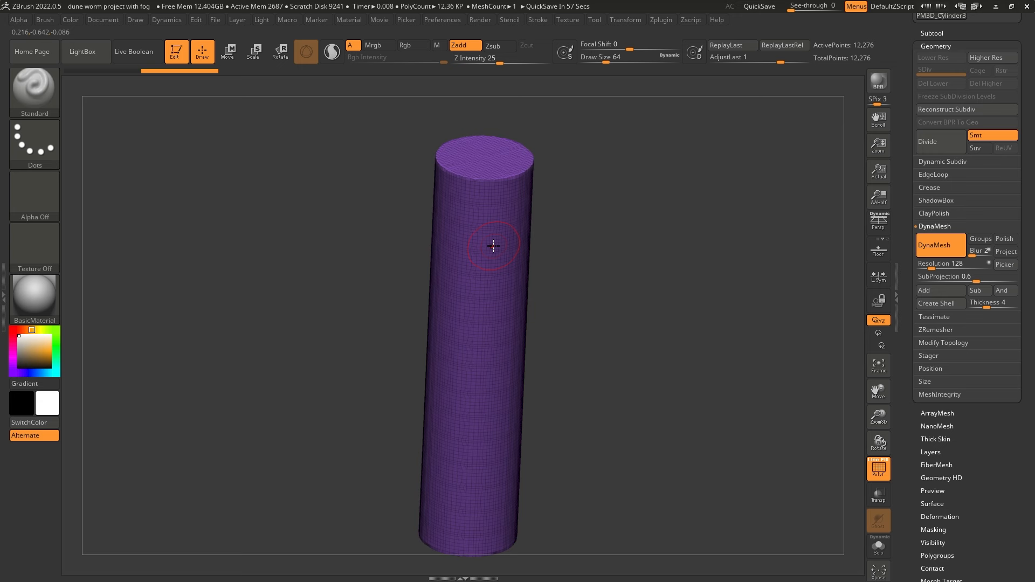
pyautogui.moveTo(640, 27)
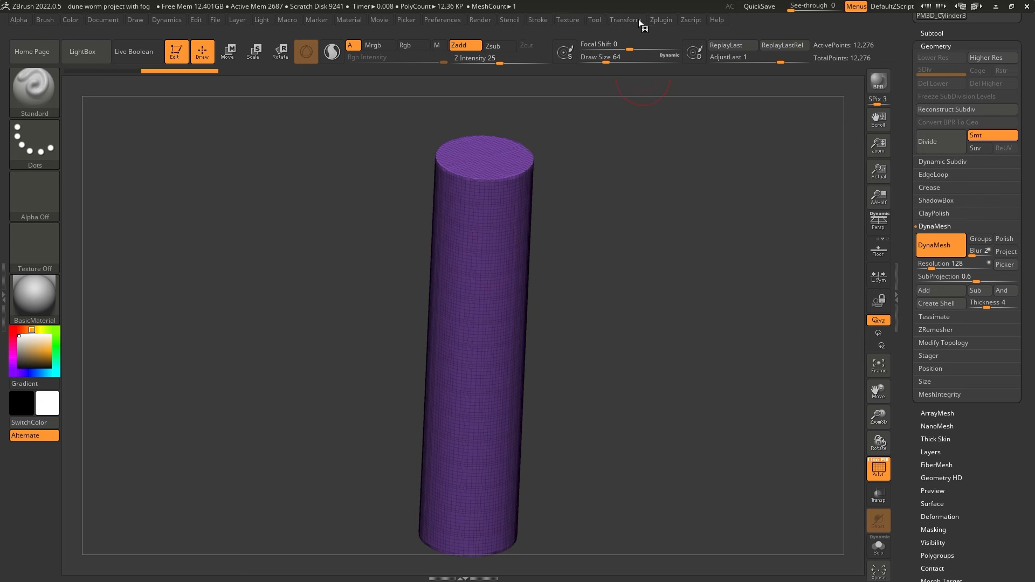
# Activate X and radial symmetry around the cylinder's long axis.
pyautogui.click(625, 20)
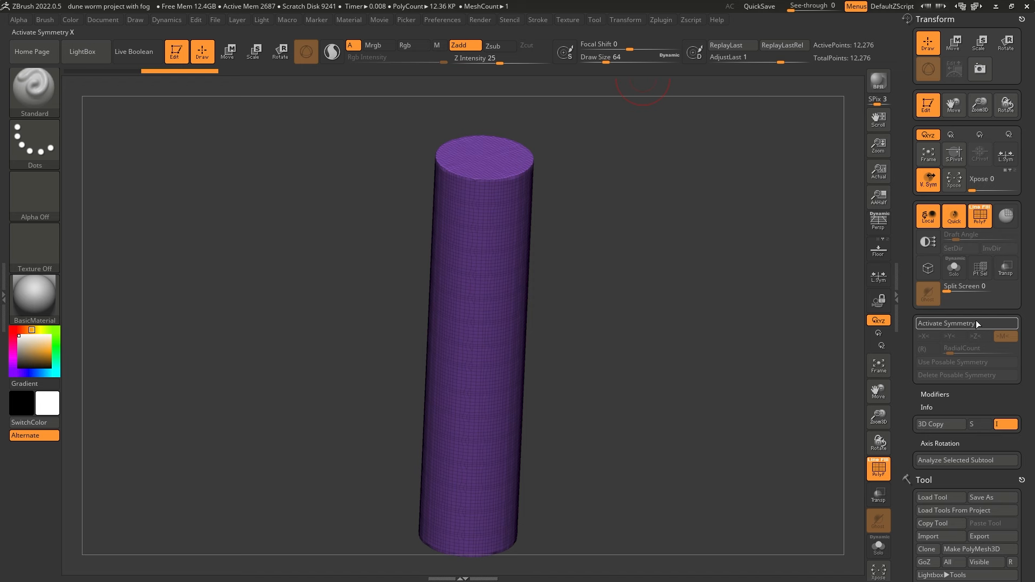
pyautogui.click(945, 323)
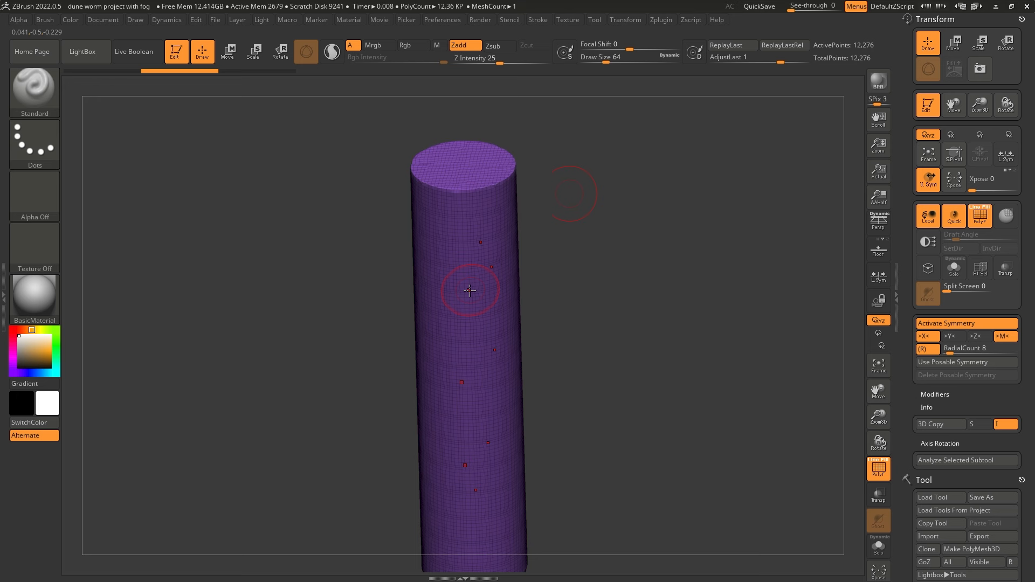
pyautogui.click(926, 336)
pyautogui.write('16')
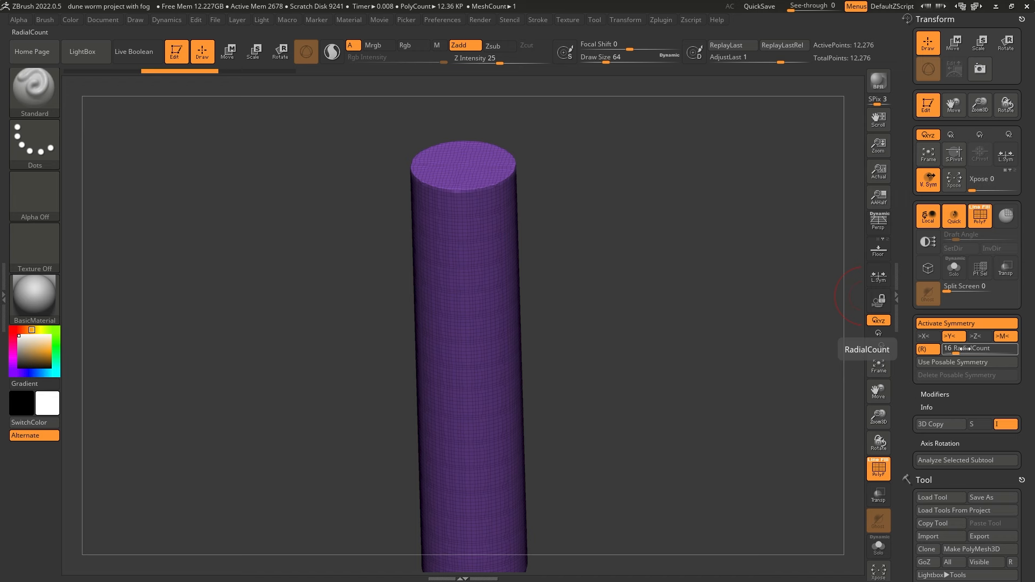
pyautogui.moveTo(485, 361)
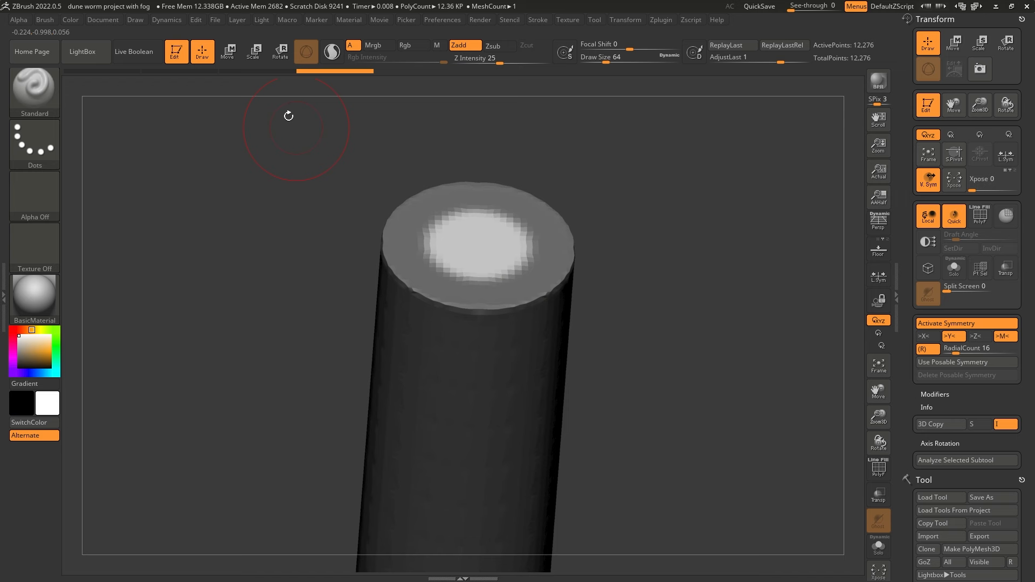
# Mask and carve the top face, then DynaMesh to open the tube with PolyF off.
pyautogui.click(227, 52)
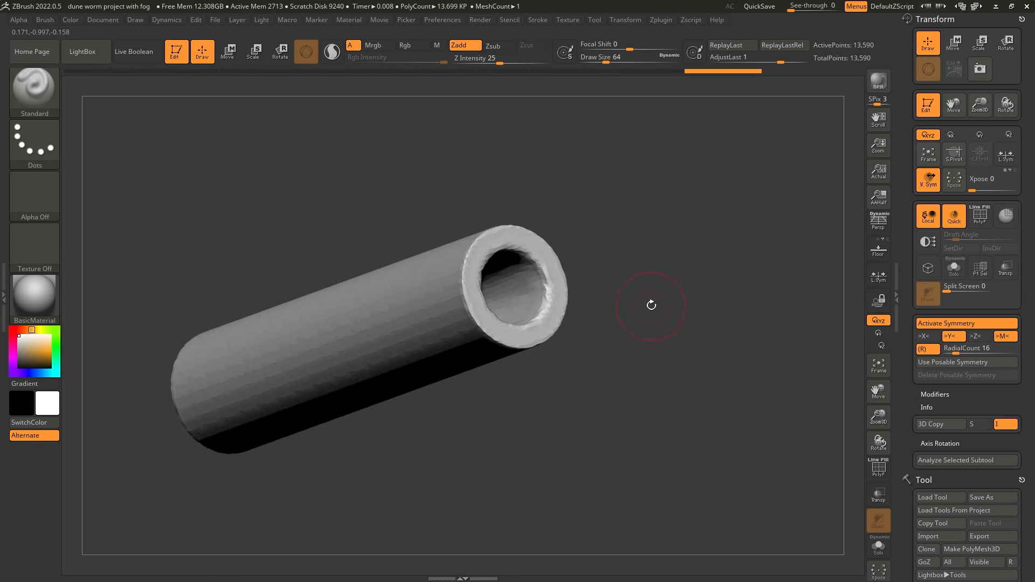
pyautogui.moveTo(937, 383)
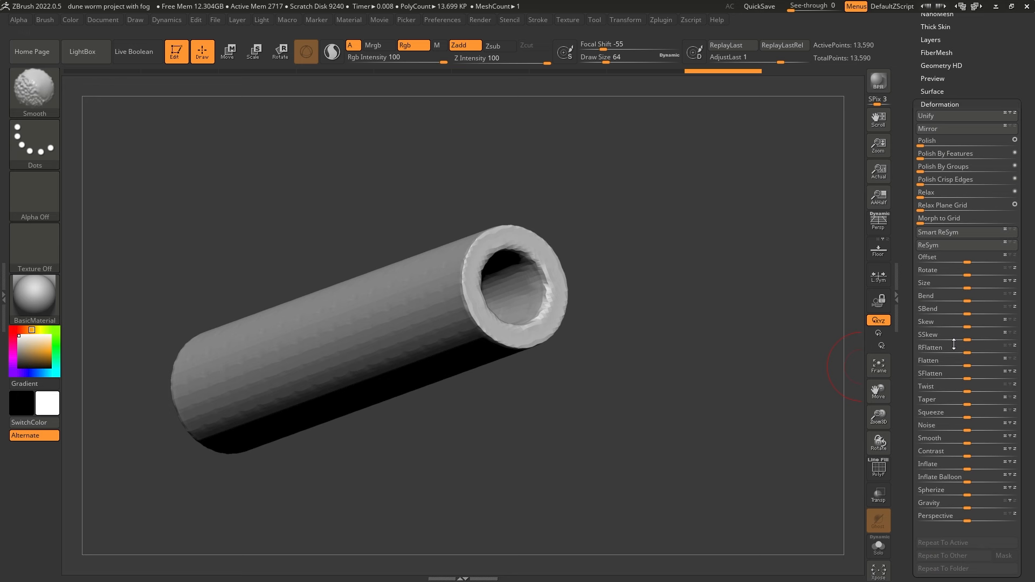
# Polish the tube surface and re-DynaMesh at Resolution 504.
pyautogui.click(964, 141)
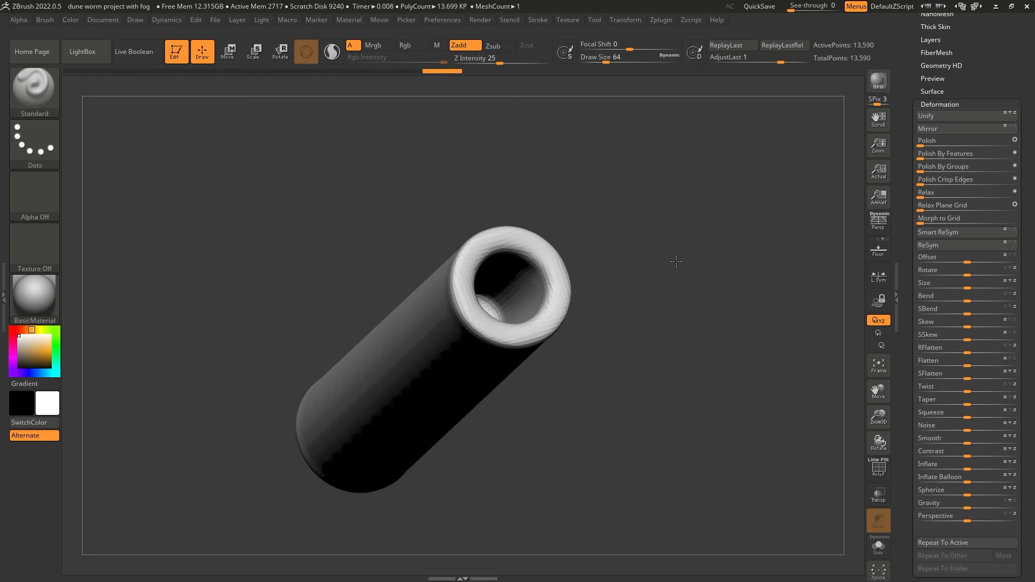
pyautogui.moveTo(574, 268)
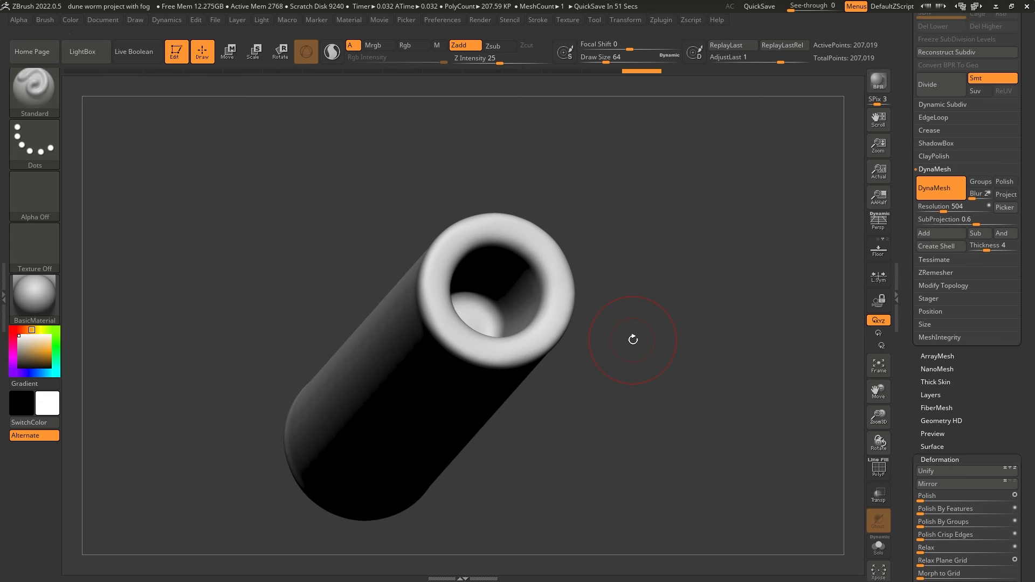
pyautogui.moveTo(293, 228)
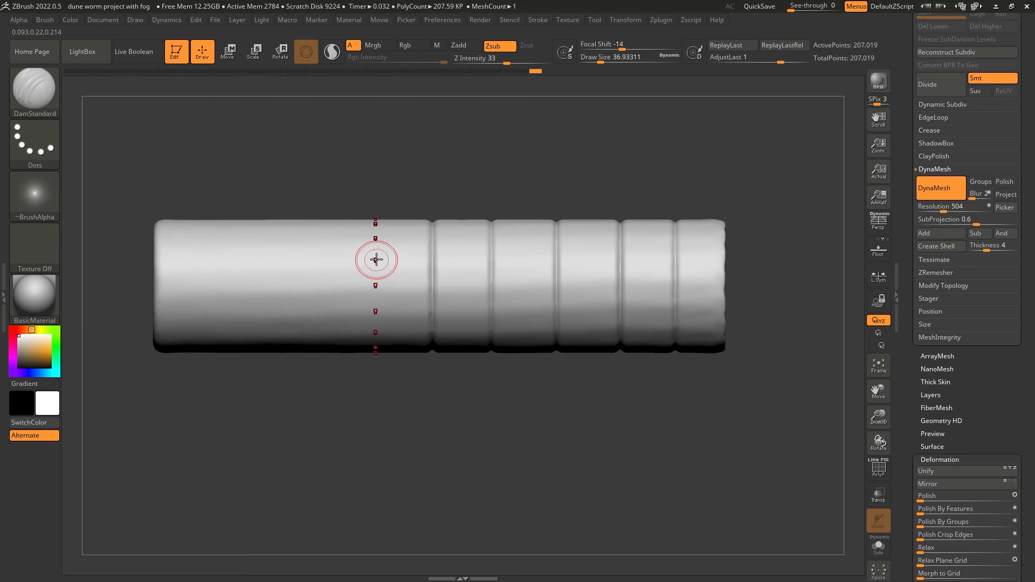
pyautogui.moveTo(272, 251)
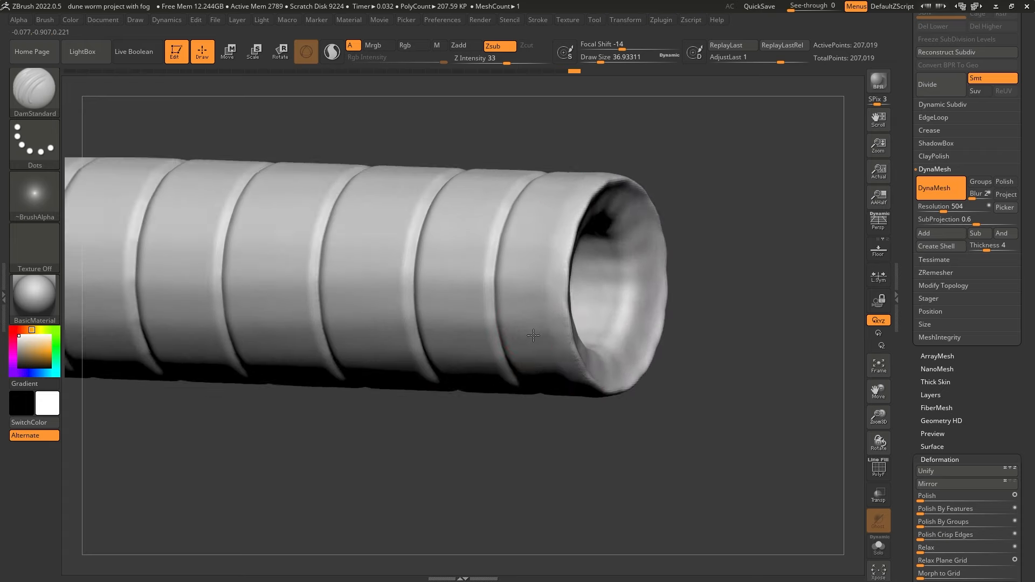
# Switch to the Standard brush in Zadd mode to build raised rings along the grooves.
pyautogui.click(34, 89)
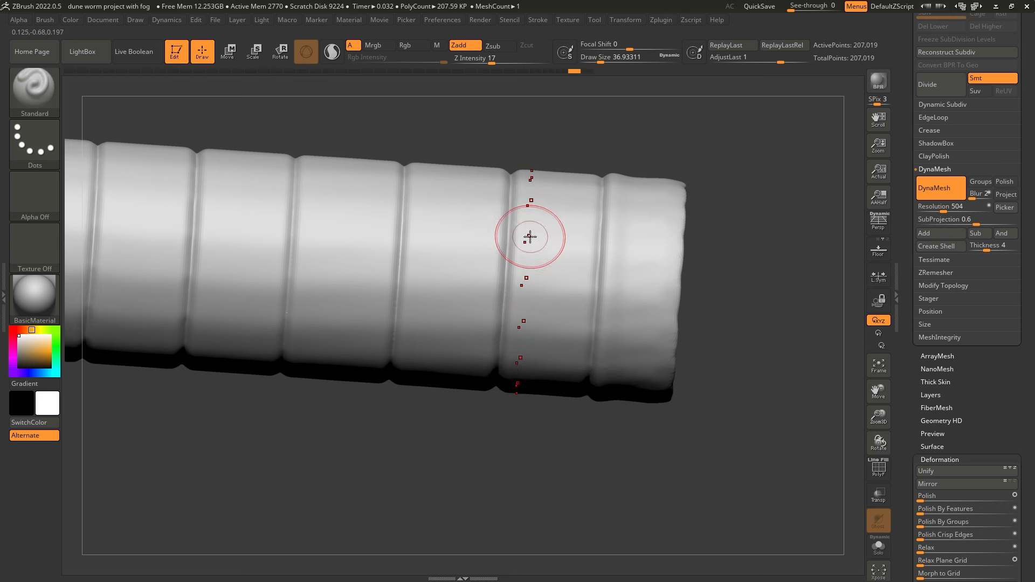
pyautogui.moveTo(416, 200)
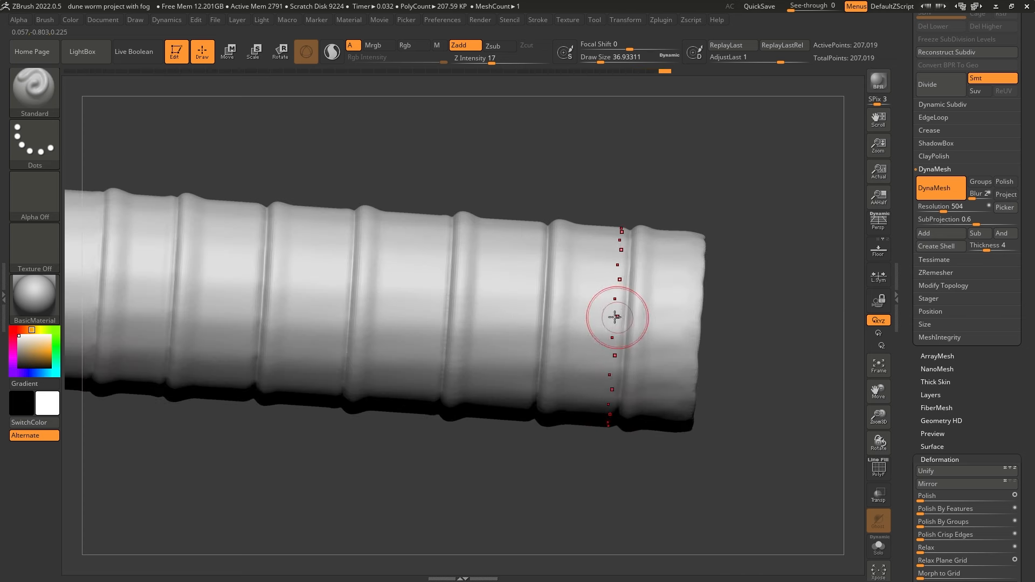
pyautogui.moveTo(481, 249)
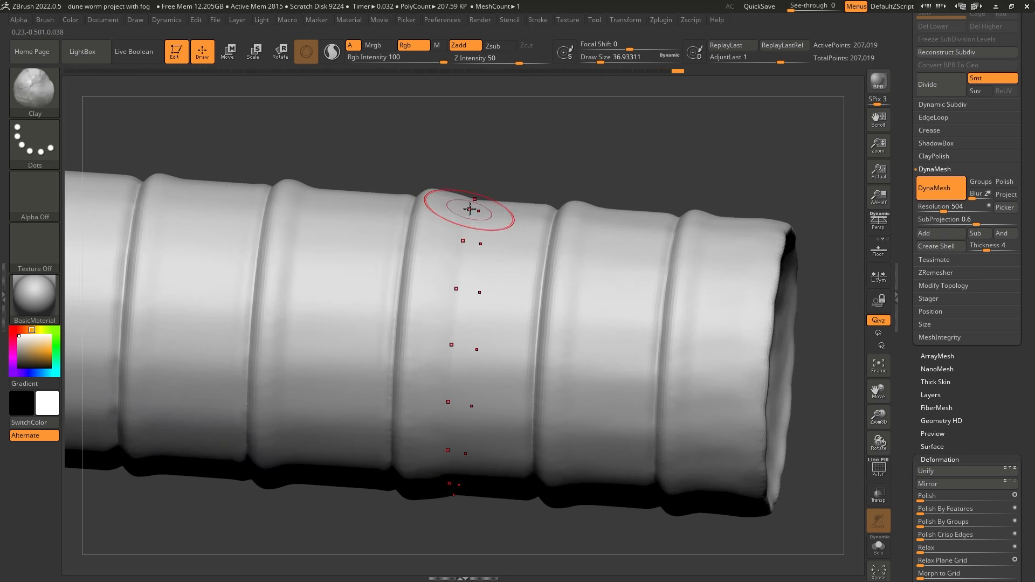
pyautogui.moveTo(513, 265)
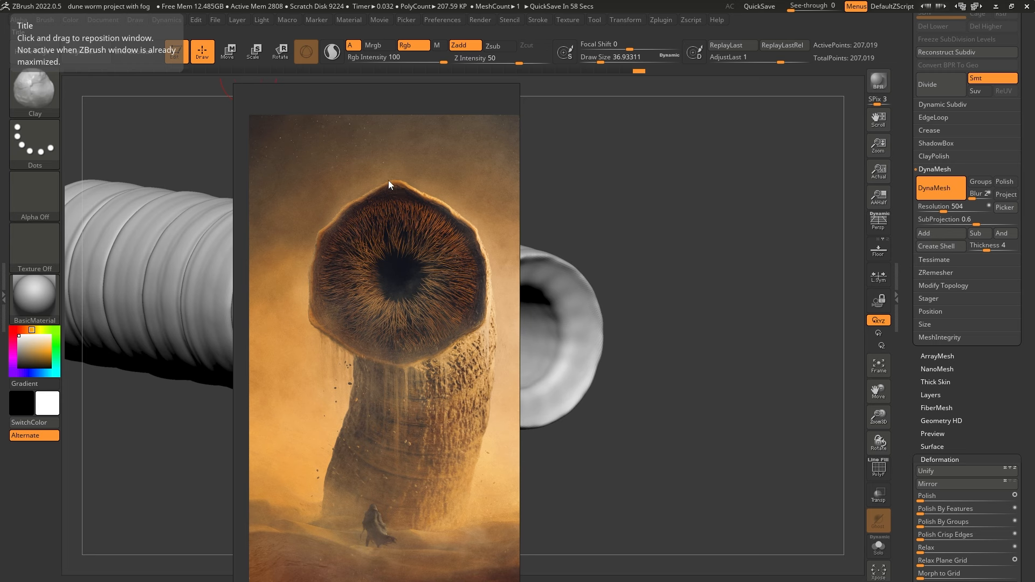
pyautogui.moveTo(303, 303)
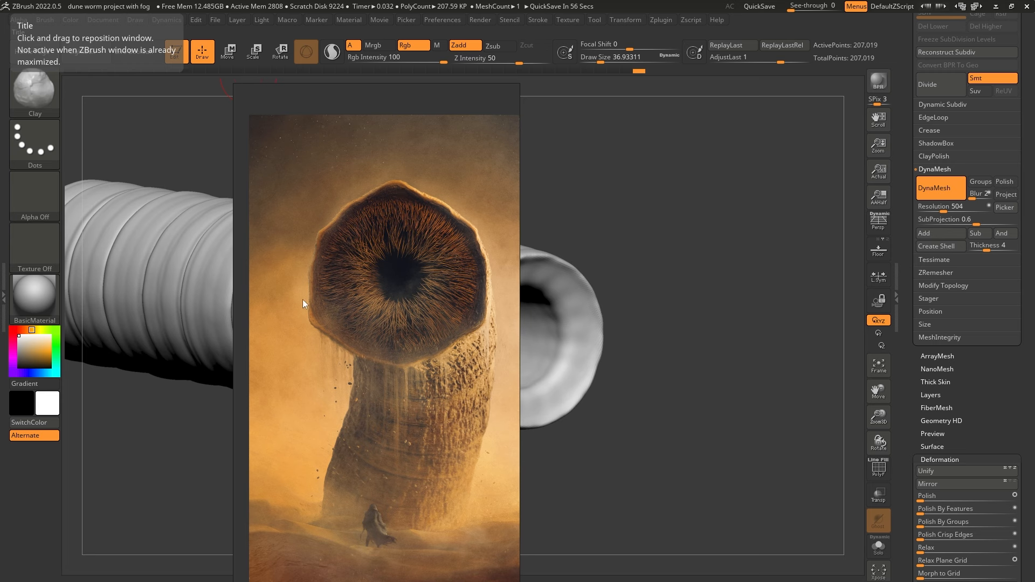
pyautogui.moveTo(429, 235)
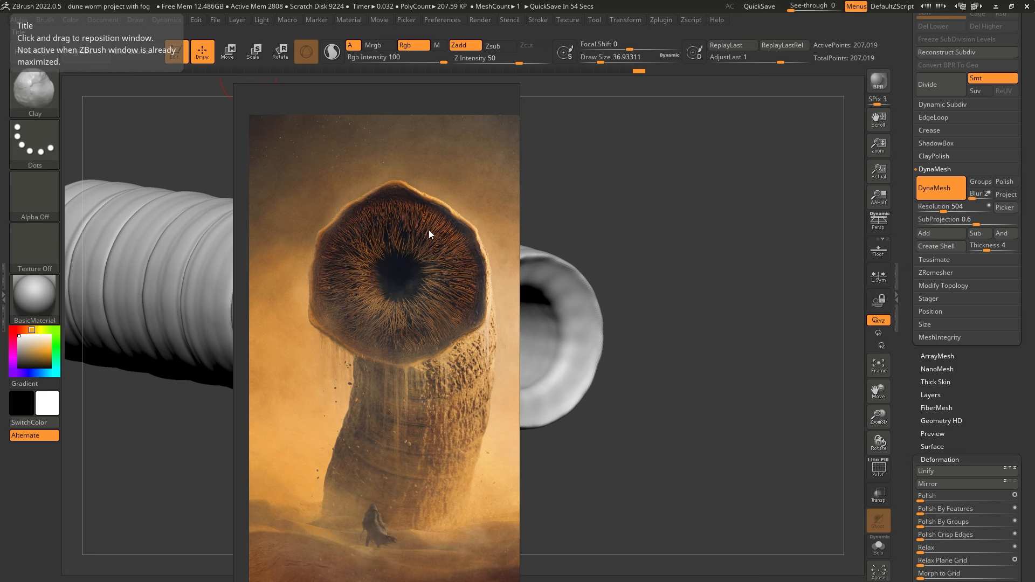
pyautogui.moveTo(420, 244)
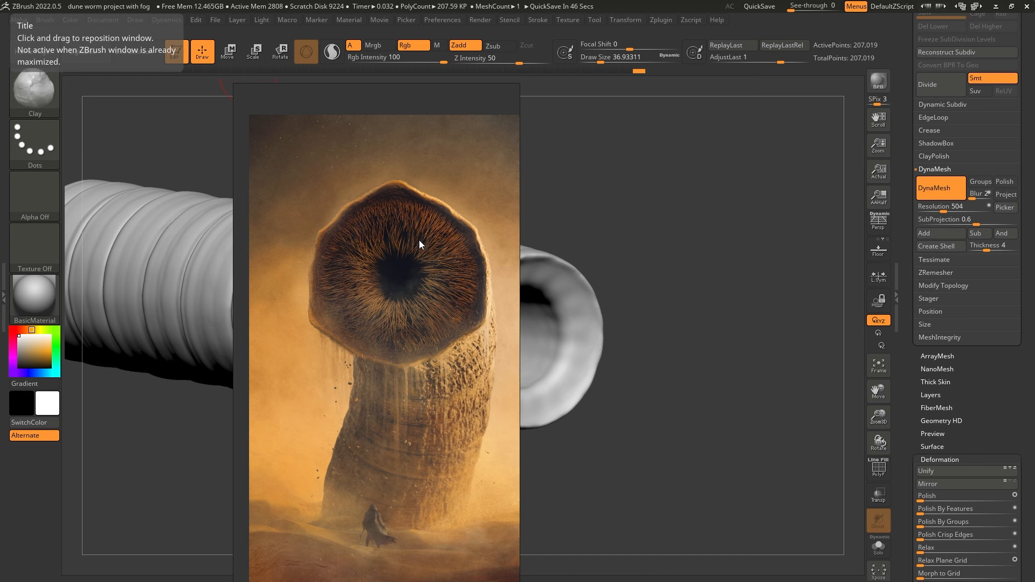
pyautogui.moveTo(356, 202)
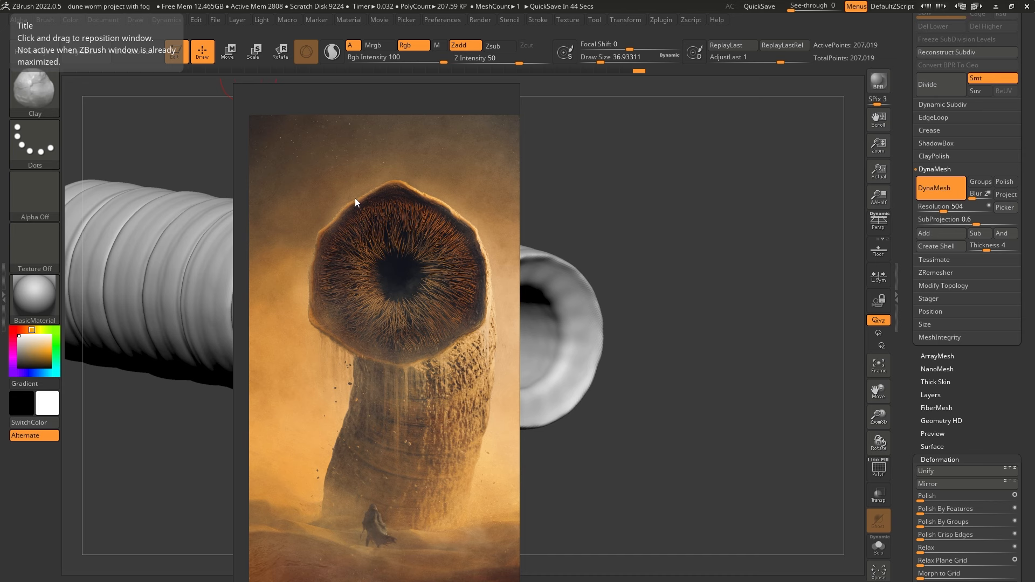
pyautogui.moveTo(379, 167)
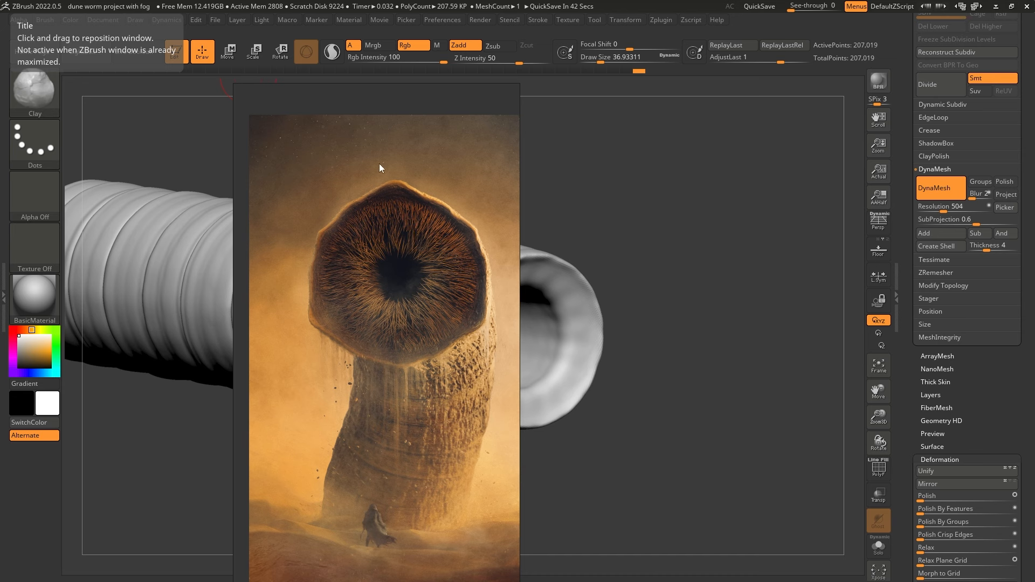
pyautogui.moveTo(406, 265)
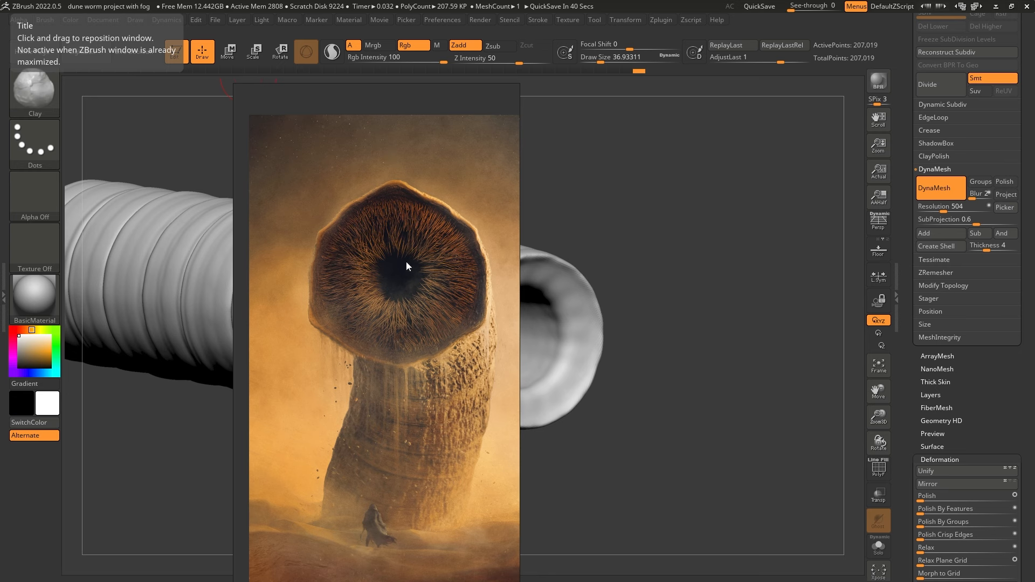
pyautogui.moveTo(416, 284)
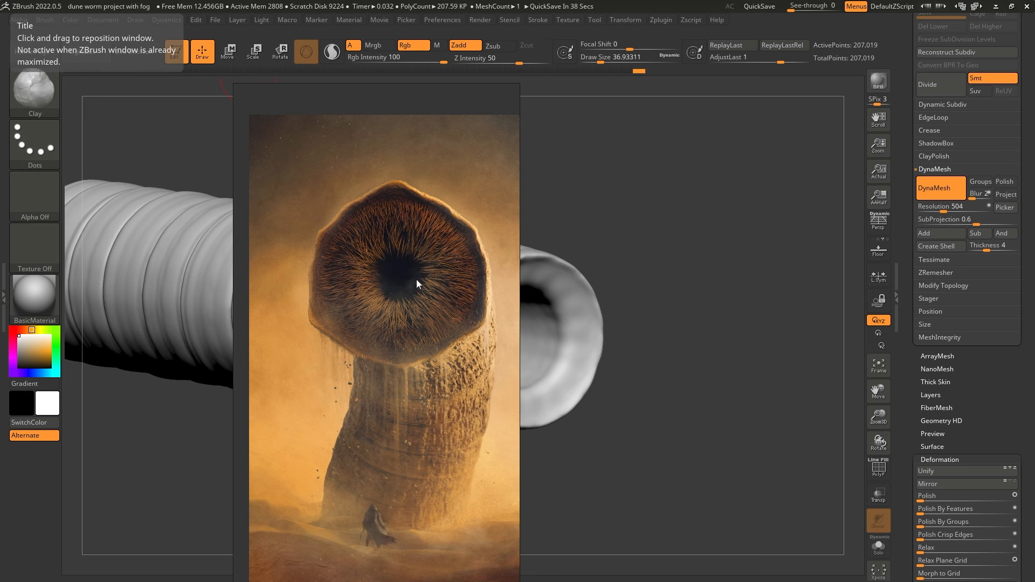
pyautogui.moveTo(417, 262)
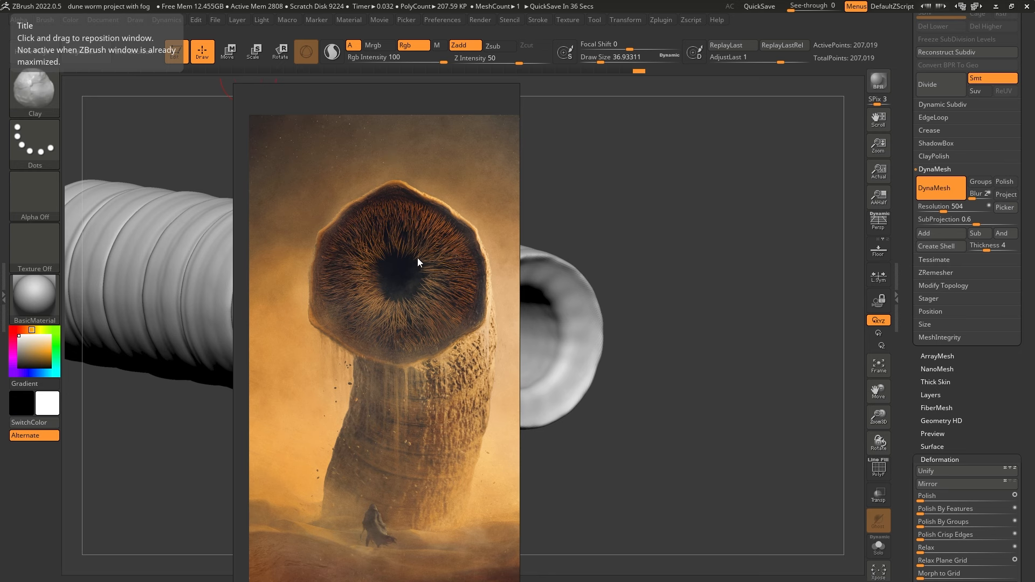
pyautogui.moveTo(442, 250)
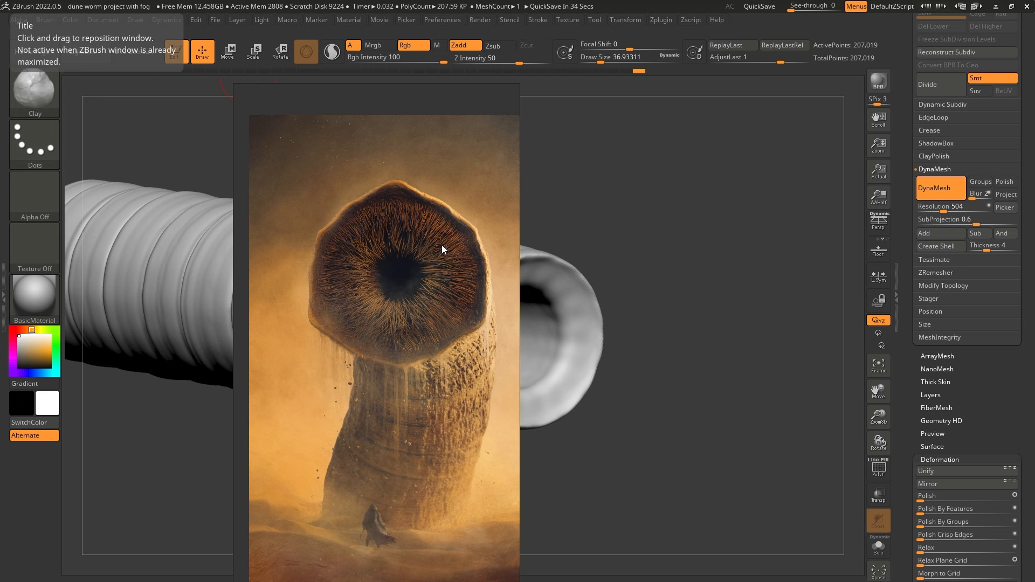
pyautogui.moveTo(403, 219)
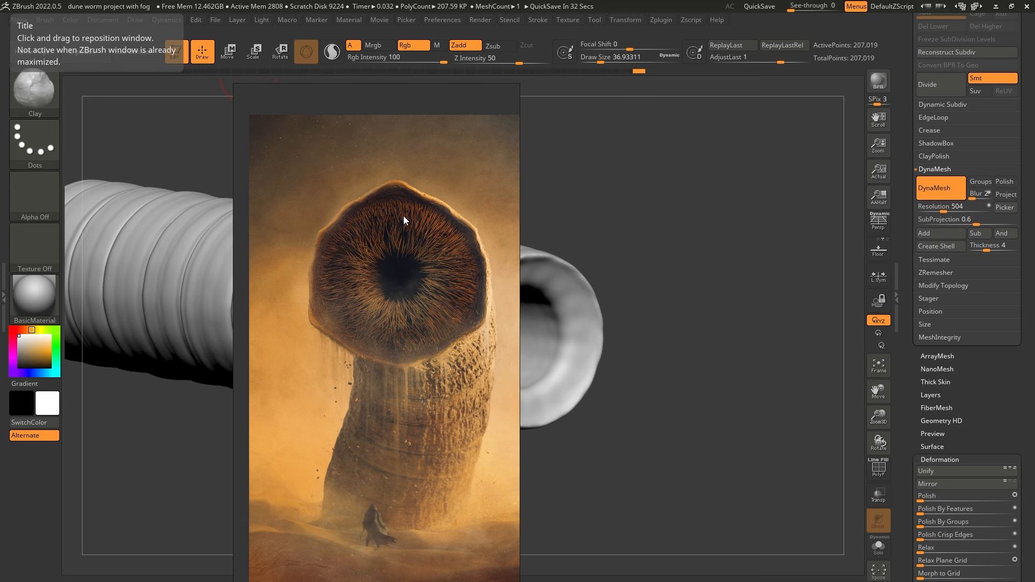
pyautogui.moveTo(446, 397)
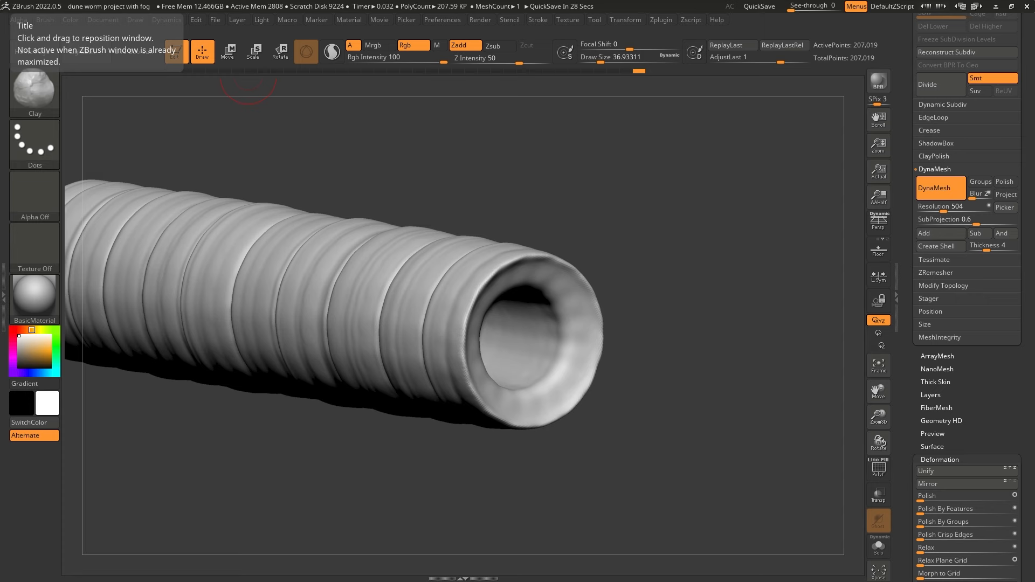
pyautogui.moveTo(614, 231)
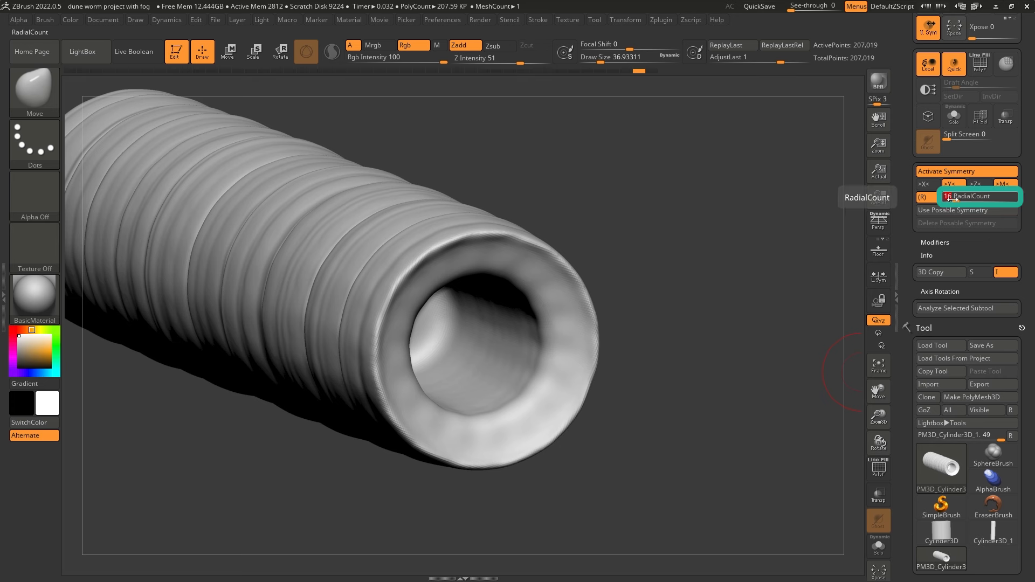
# Reduce the radial symmetry count from 16 to 3 repeats around the tube.
pyautogui.click(977, 196)
pyautogui.write('3')
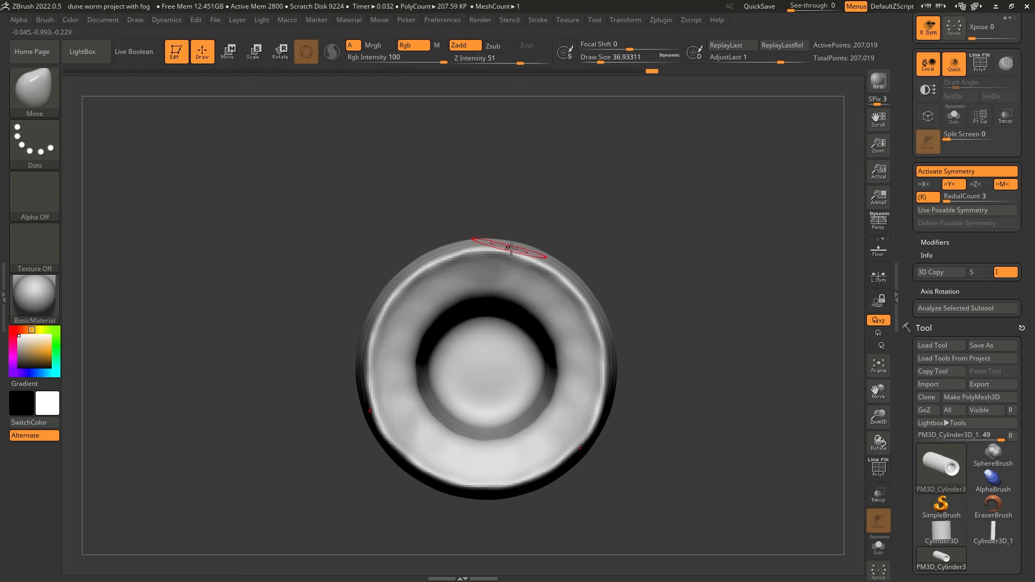
pyautogui.moveTo(486, 249)
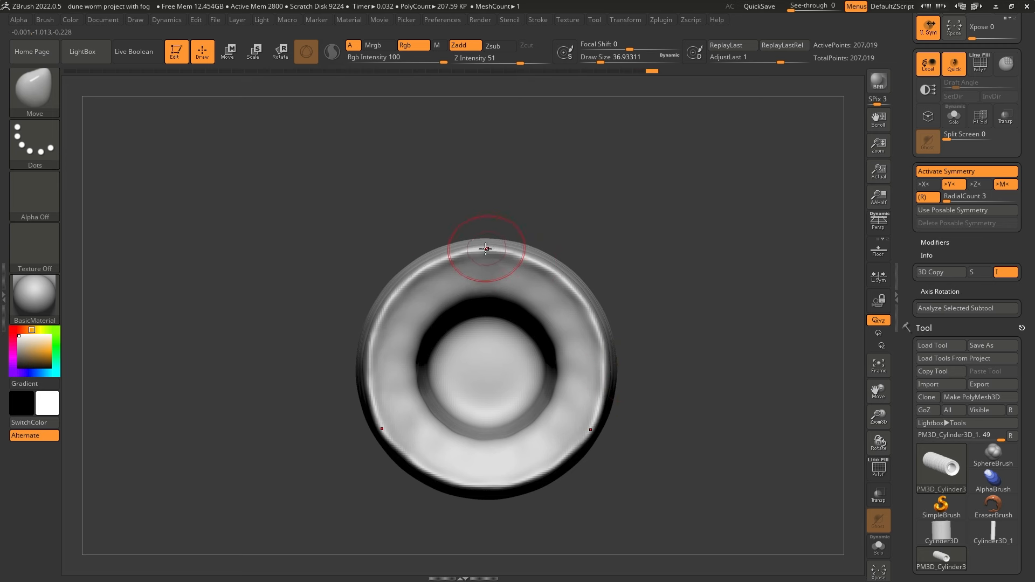
# Enable AccuCurve in the Brush Curve options for pulling the mouth rim into three lobes.
pyautogui.click(44, 20)
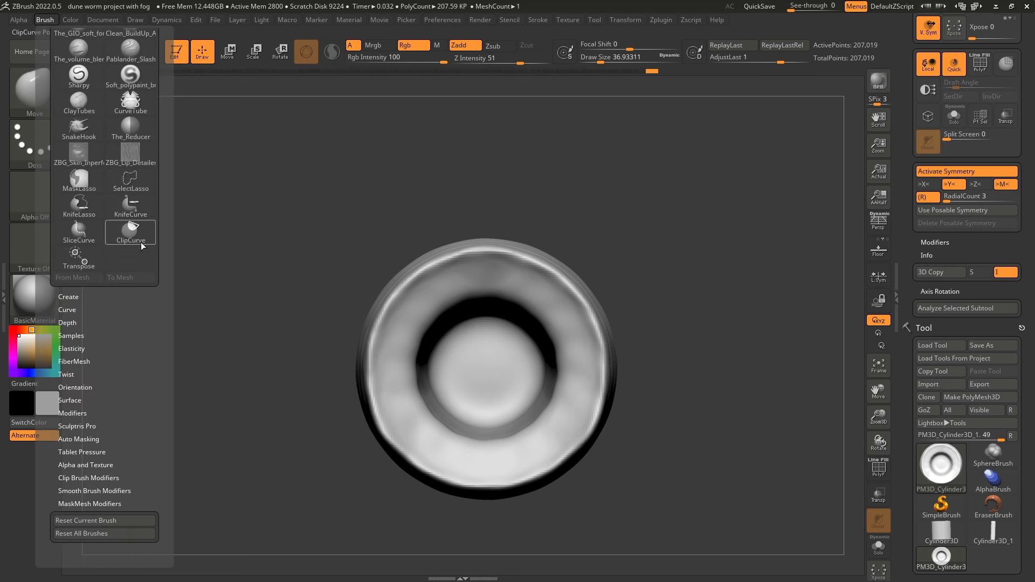
pyautogui.click(67, 308)
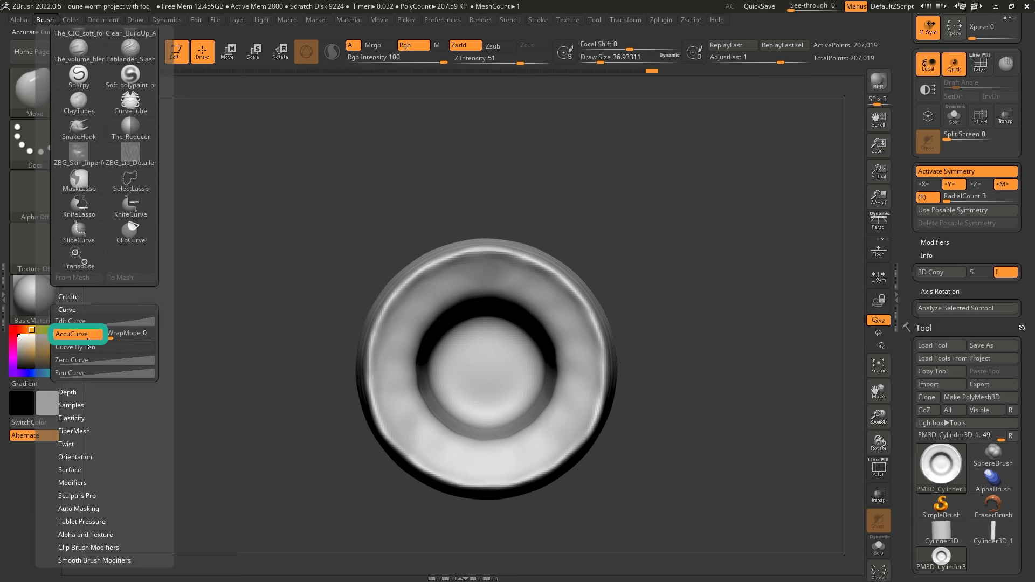
pyautogui.click(491, 258)
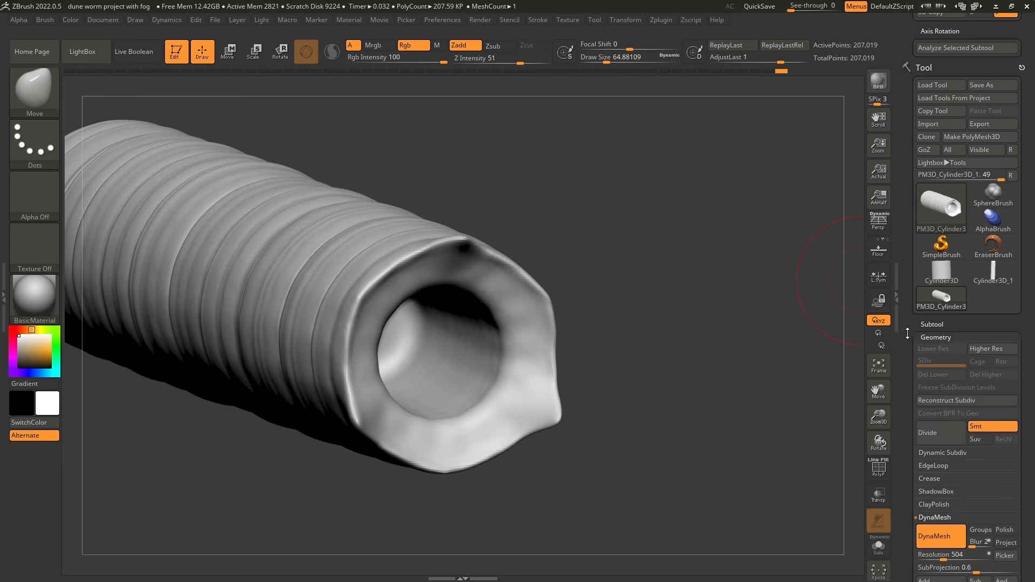
pyautogui.scroll(-3)
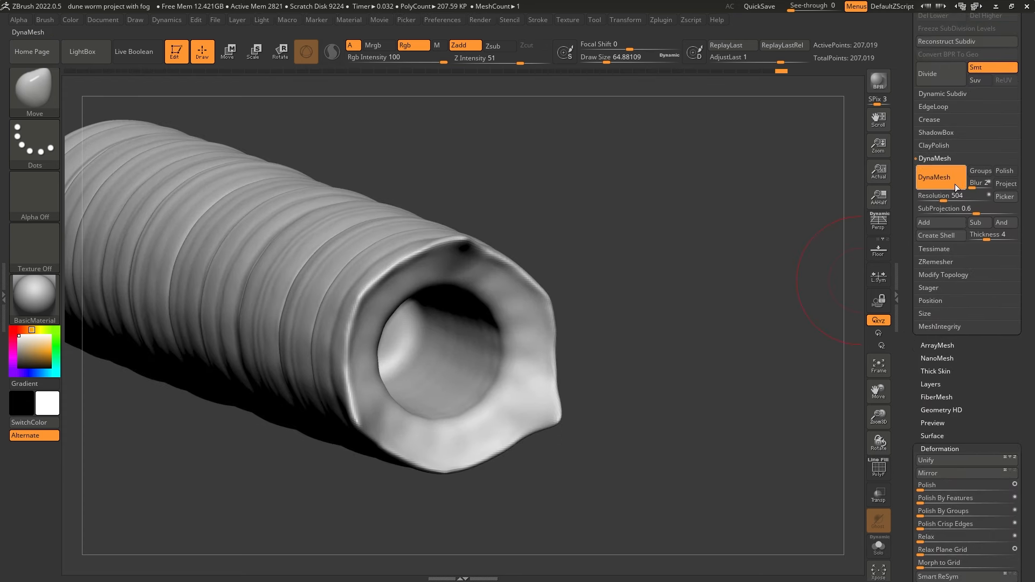